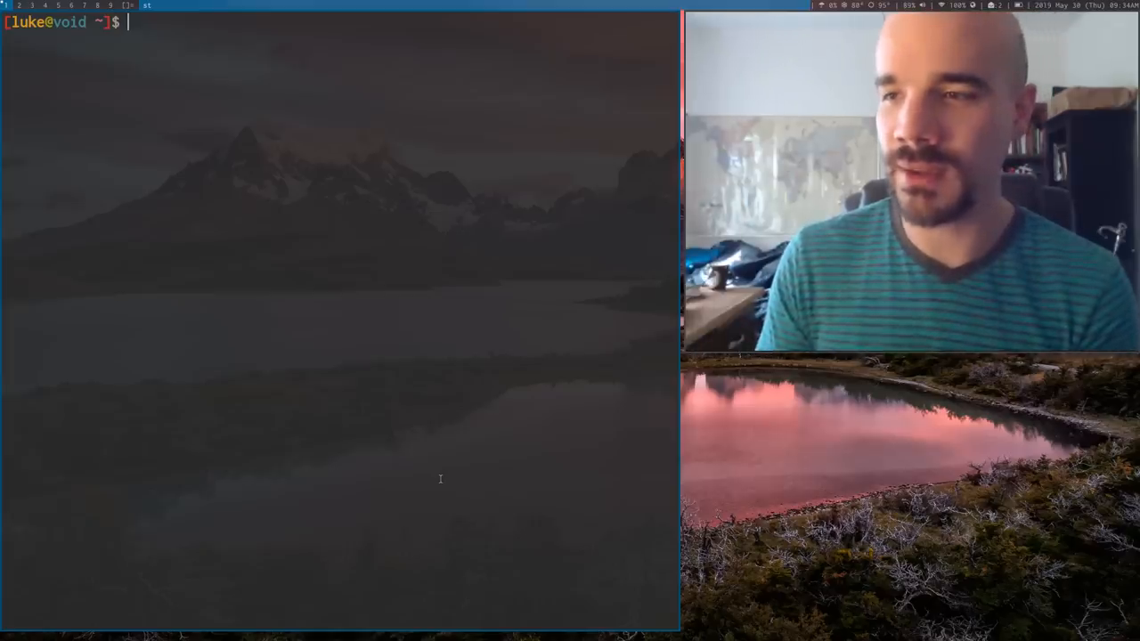
# Step: View the man pages for xbps-install and xbps-remove, quitting each with q
pyautogui.write('man xbps')
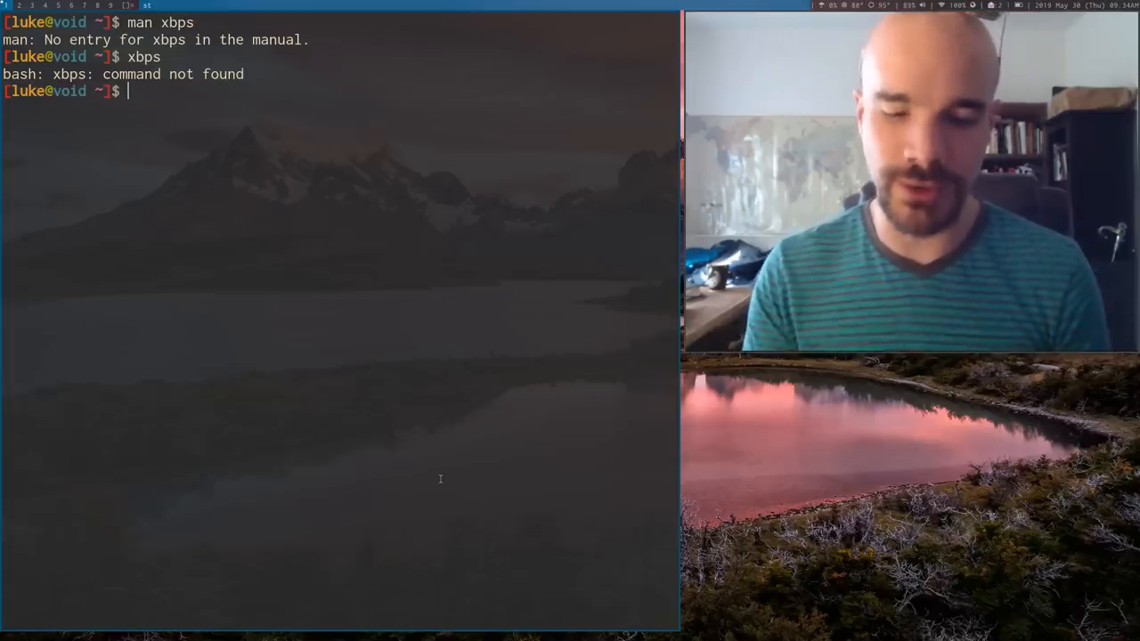
pyautogui.write('man xb')
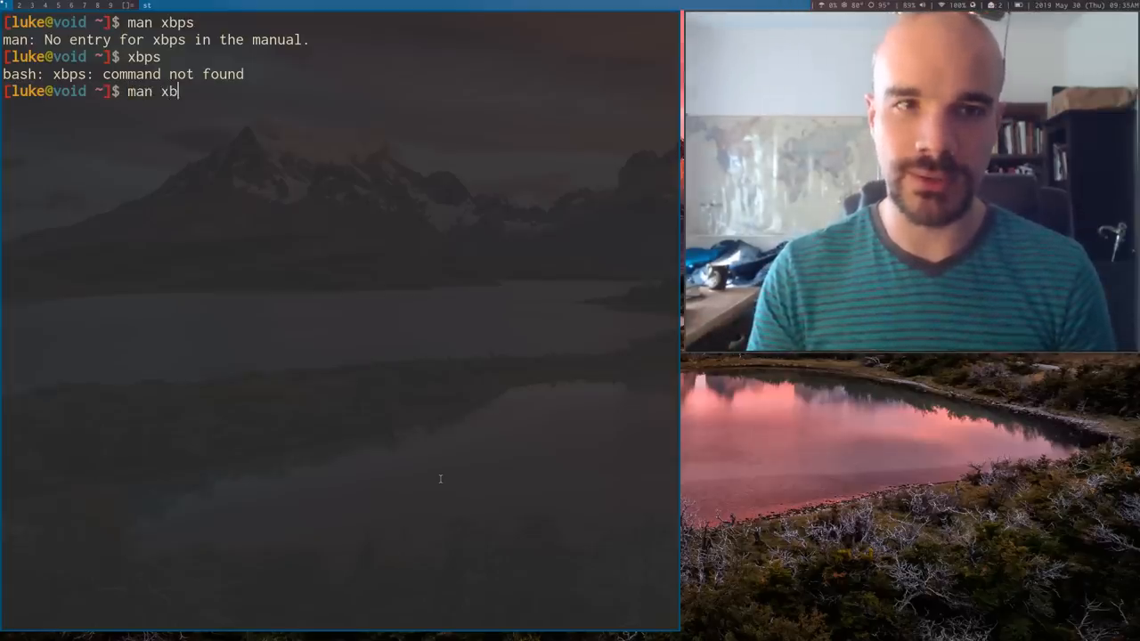
pyautogui.press('Return')
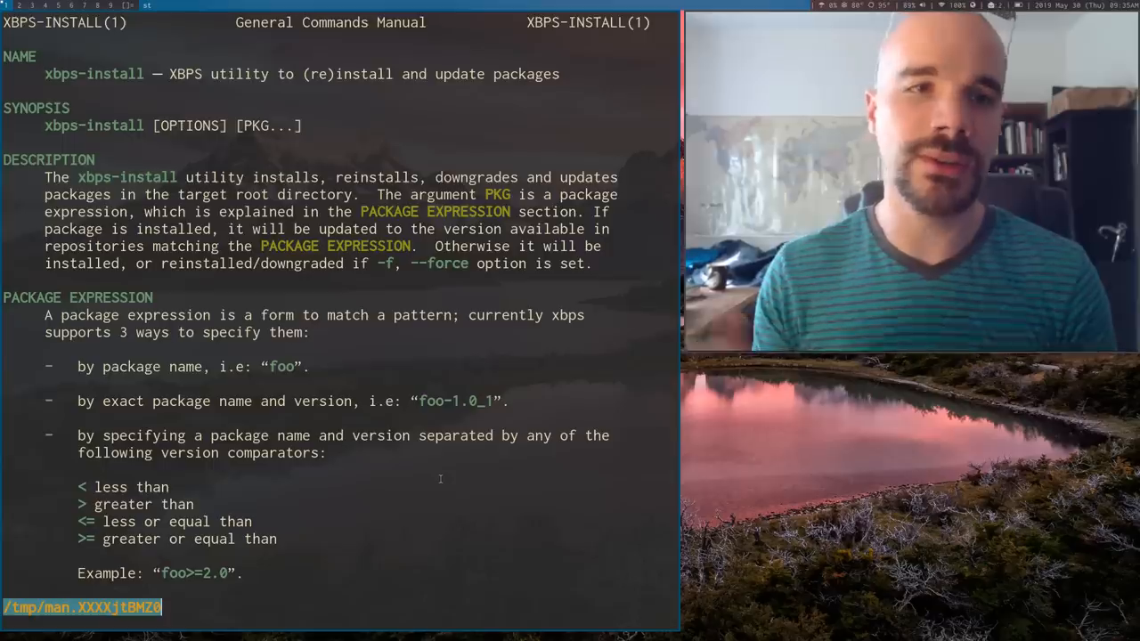
pyautogui.press('q')
pyautogui.write('man xbps-rem')
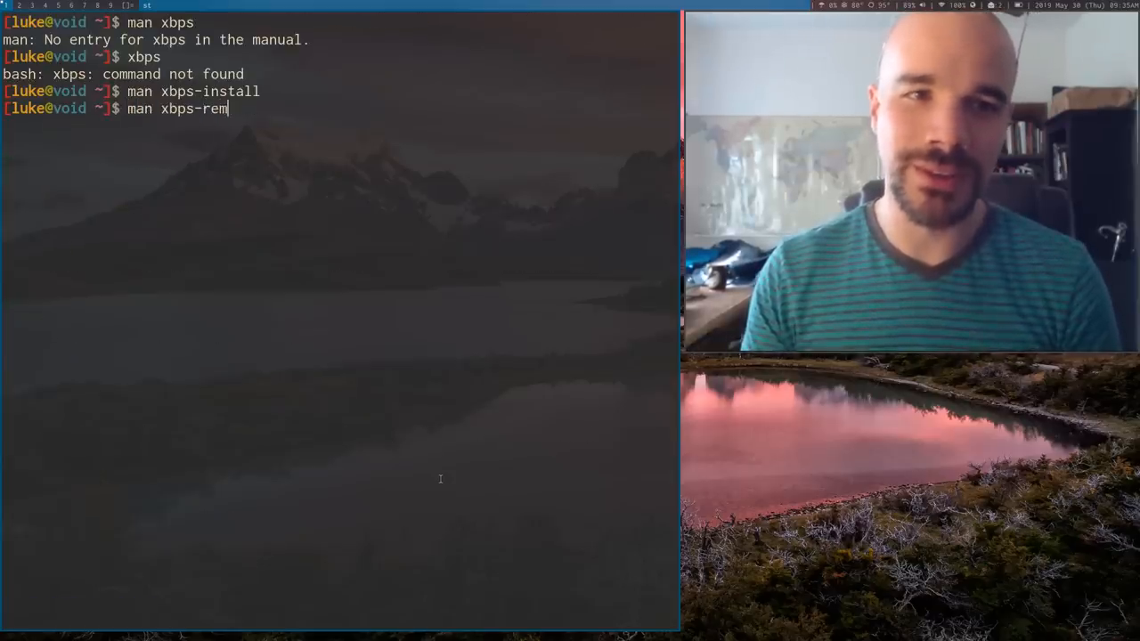
pyautogui.press('Return')
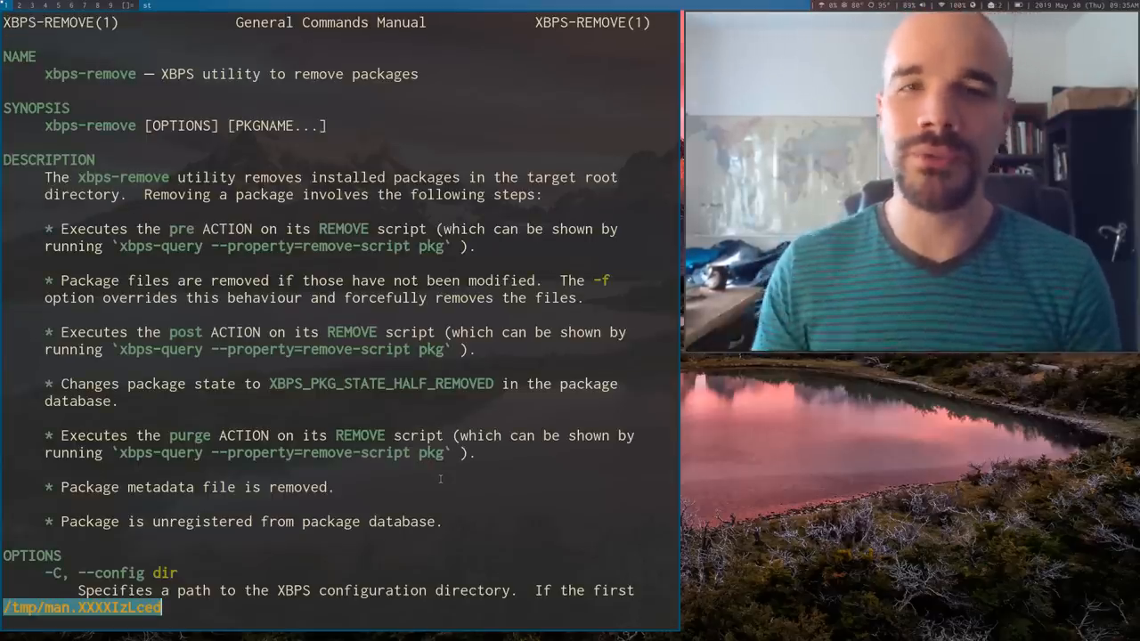
pyautogui.press('q')
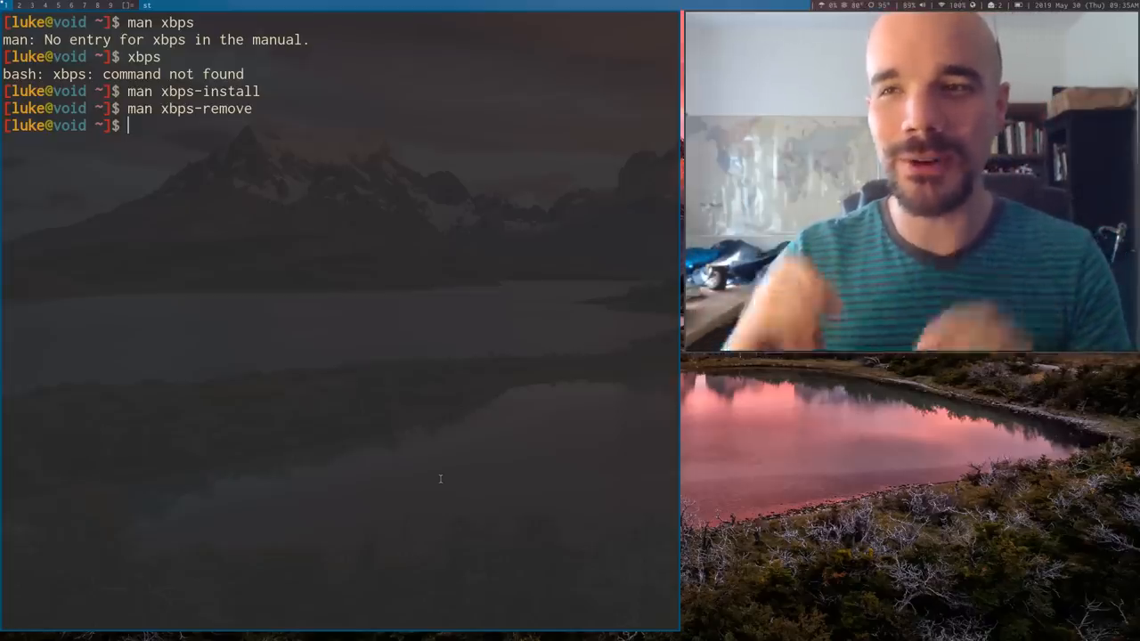
# Step: Print the alias definitions for xi and xr (after a mistyped xrr)
pyautogui.write('man xbps-remove')
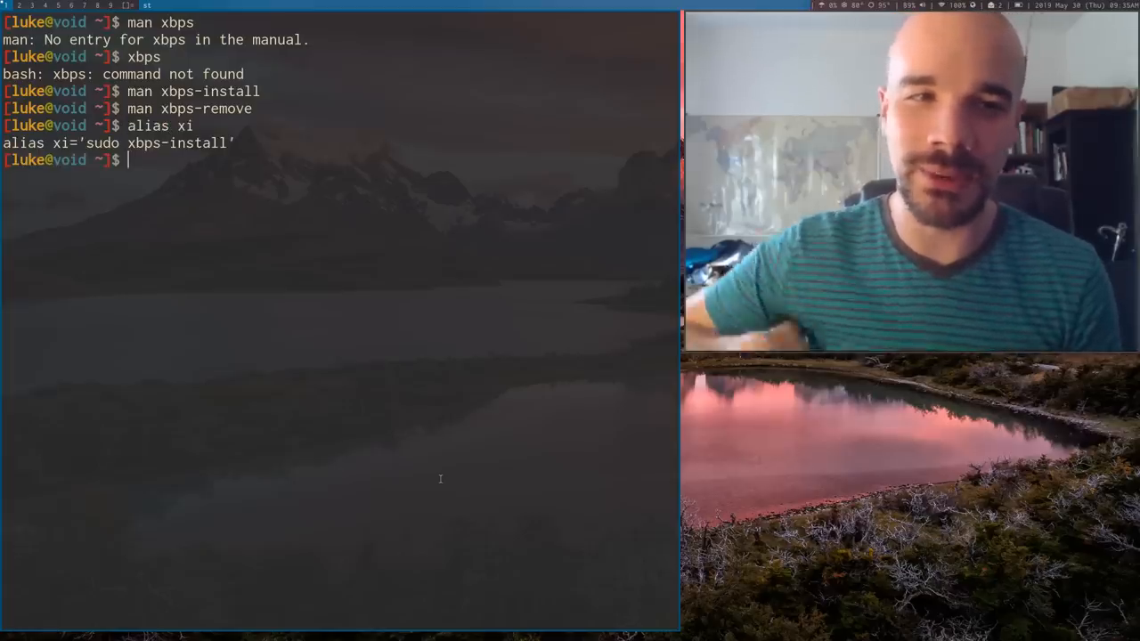
pyautogui.write('alias')
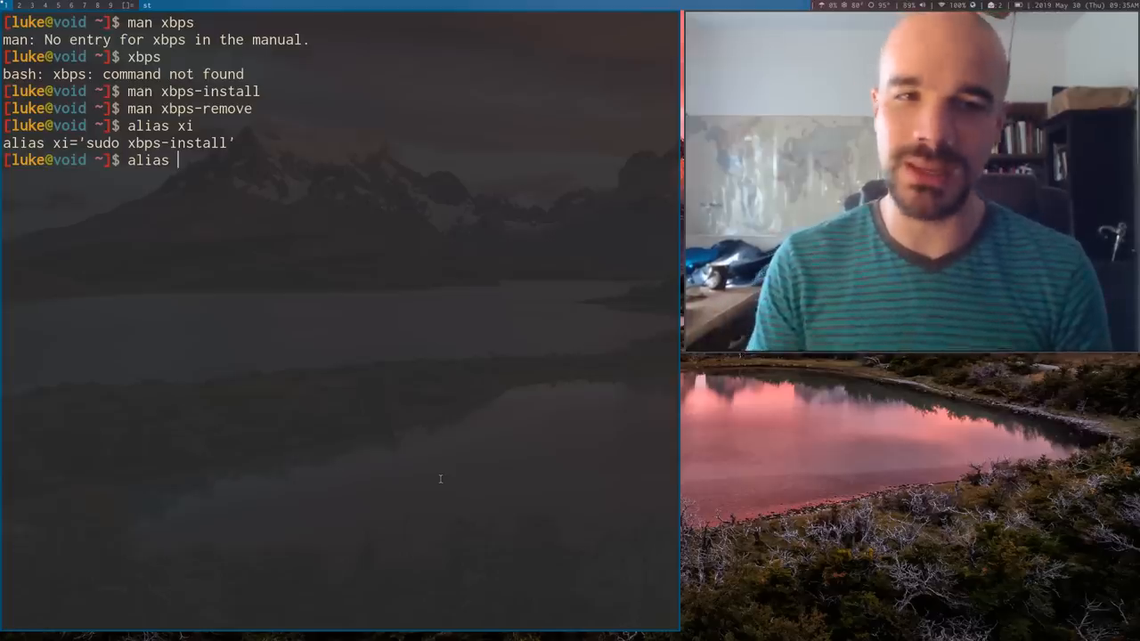
pyautogui.write('xrr')
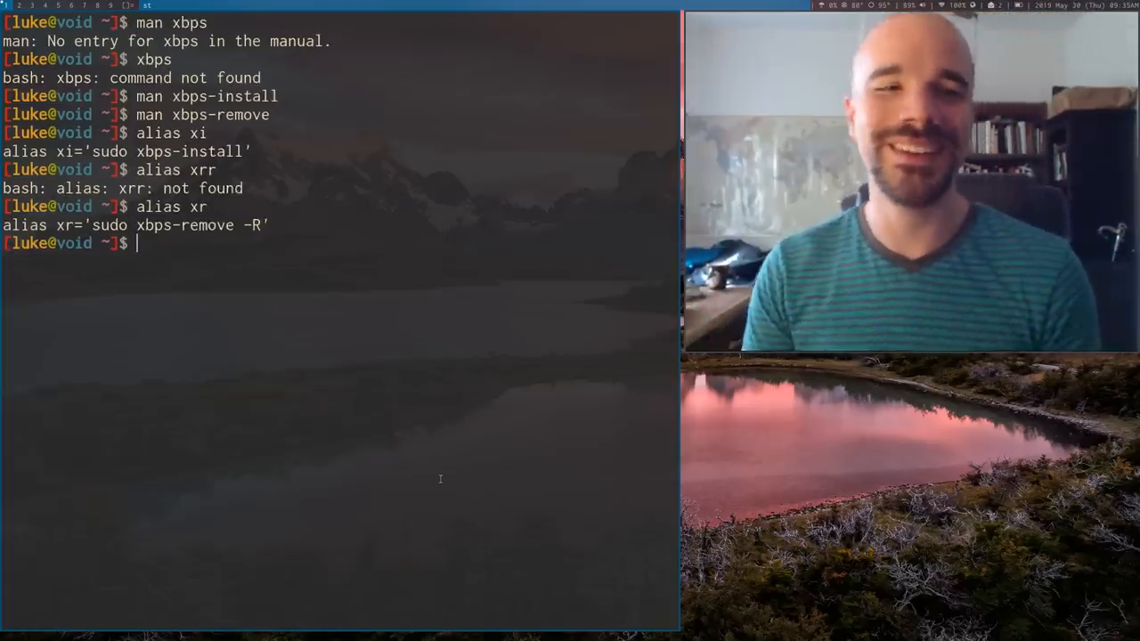
# Step: Run sudo xbps-install gvim, which reports the package is already installed
pyautogui.write('man')
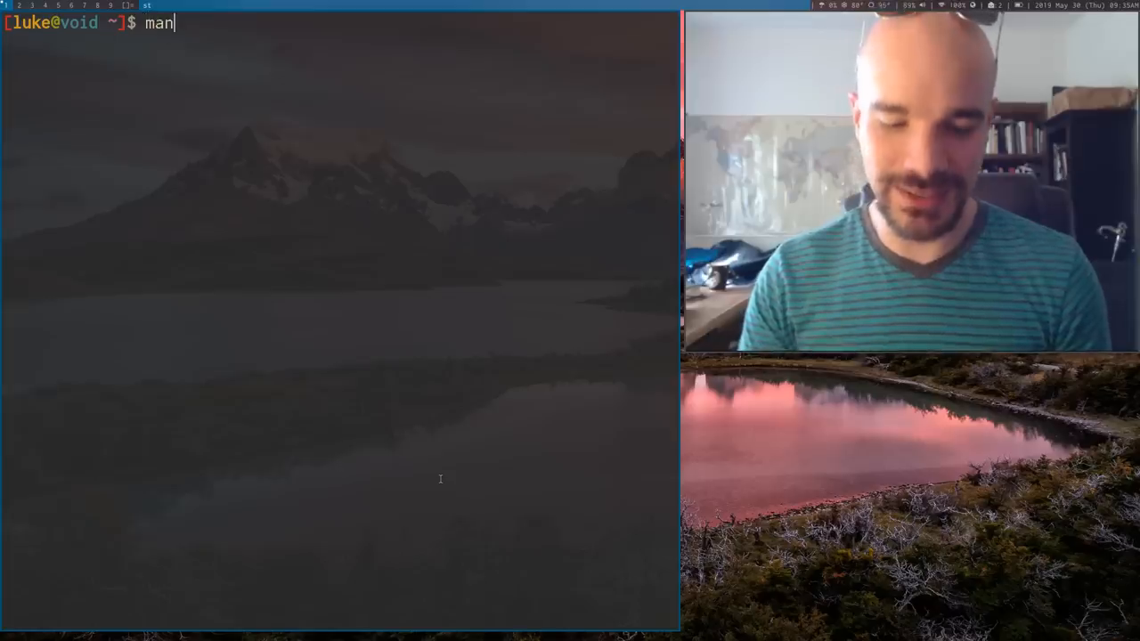
pyautogui.write('sudo')
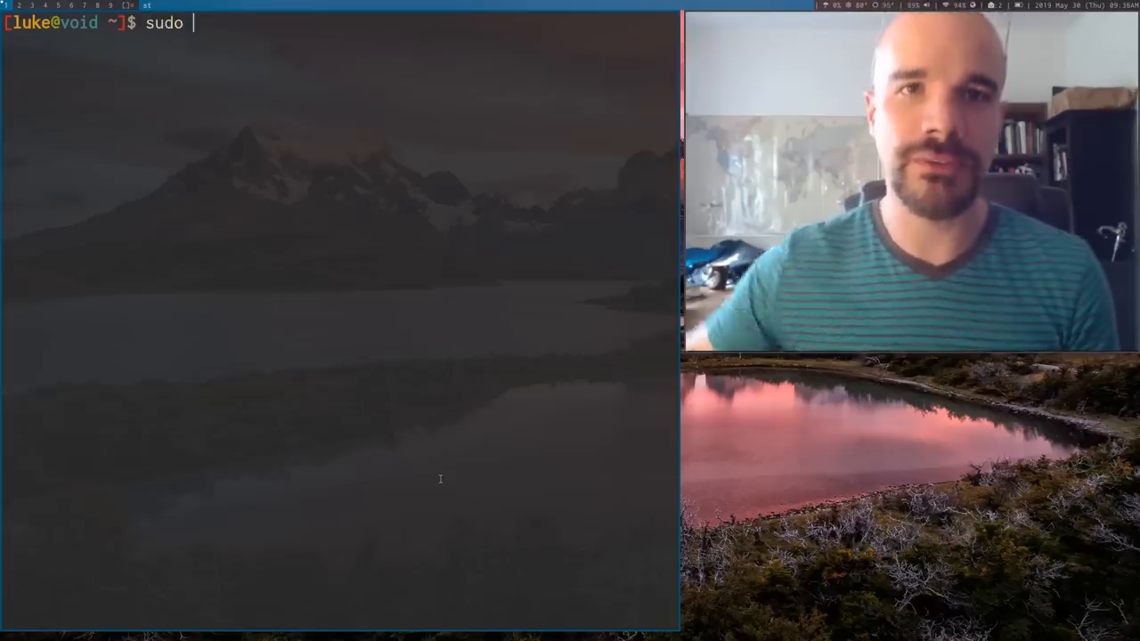
pyautogui.write('xbps')
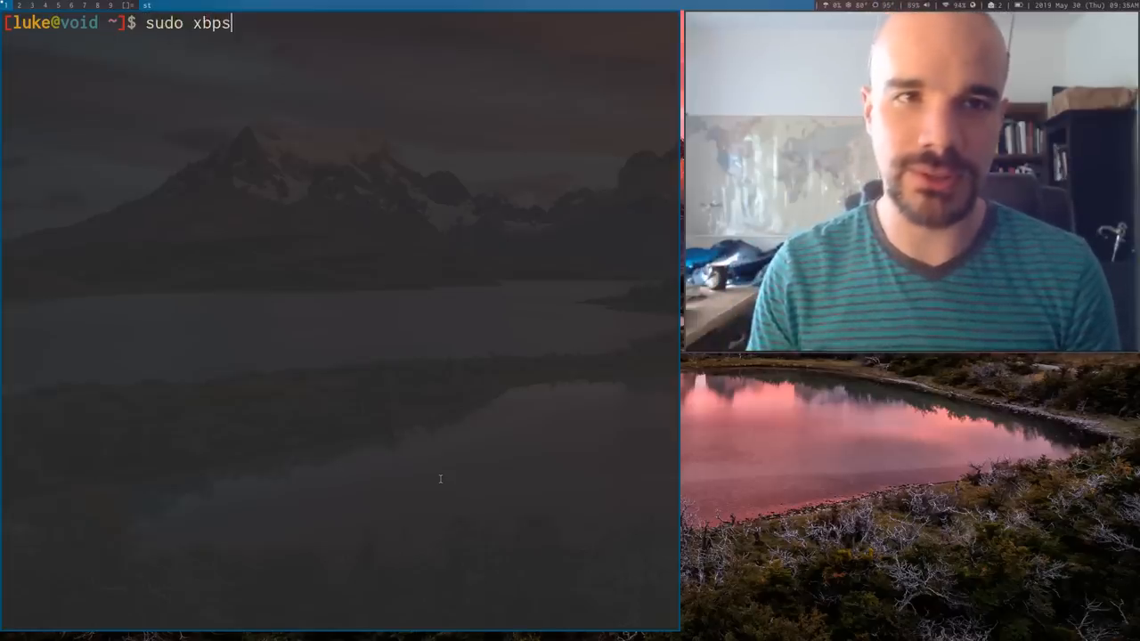
pyautogui.write('-in')
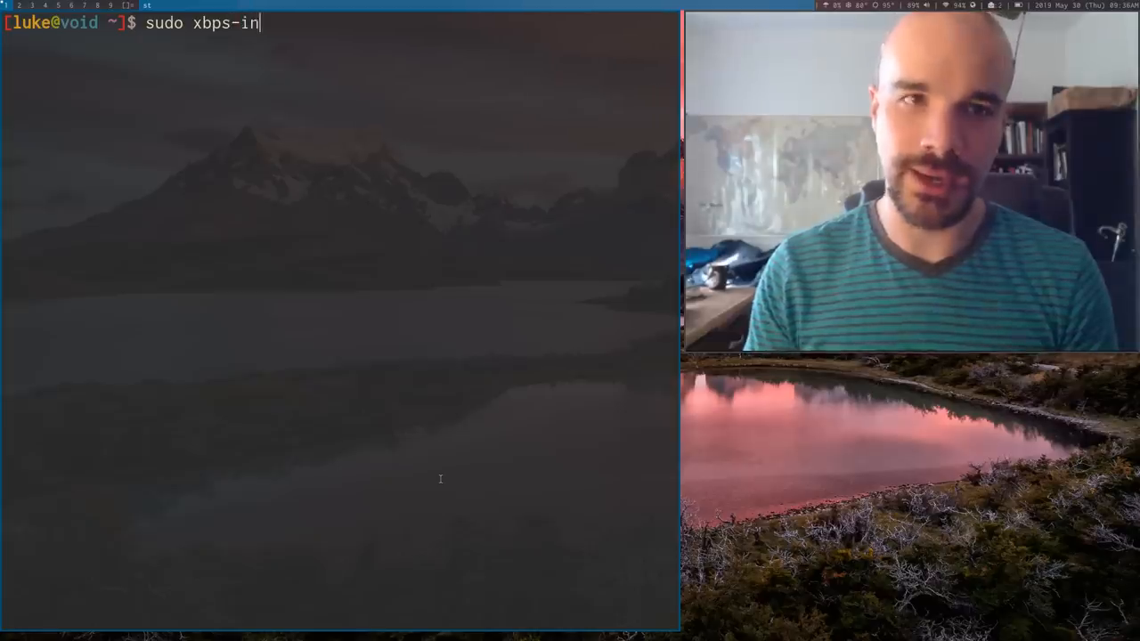
pyautogui.write('stall')
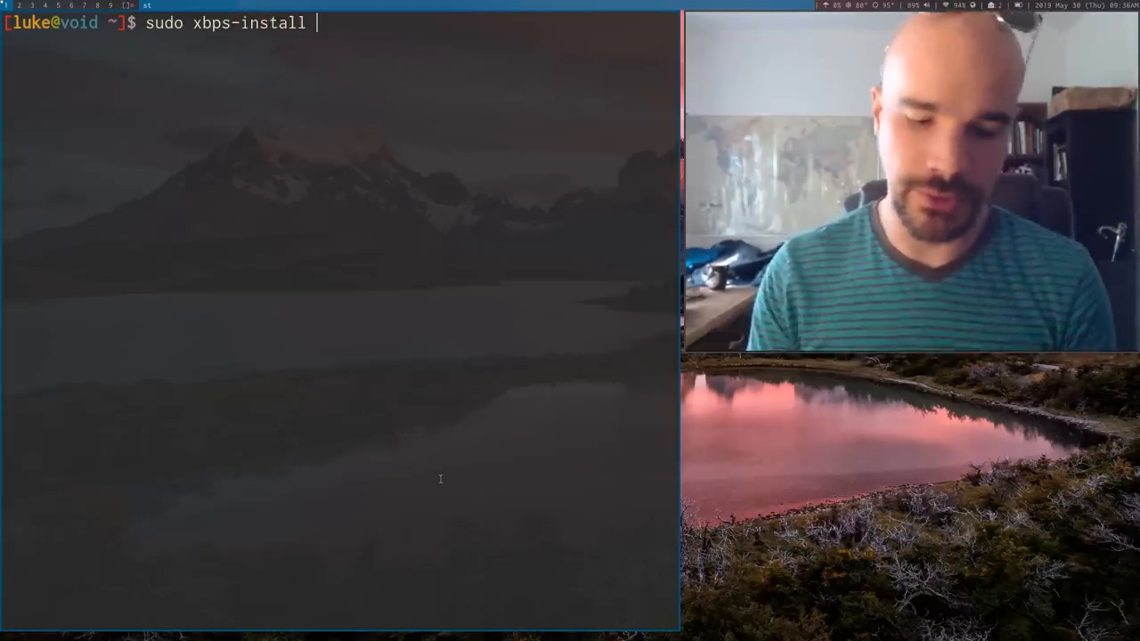
pyautogui.write('g')
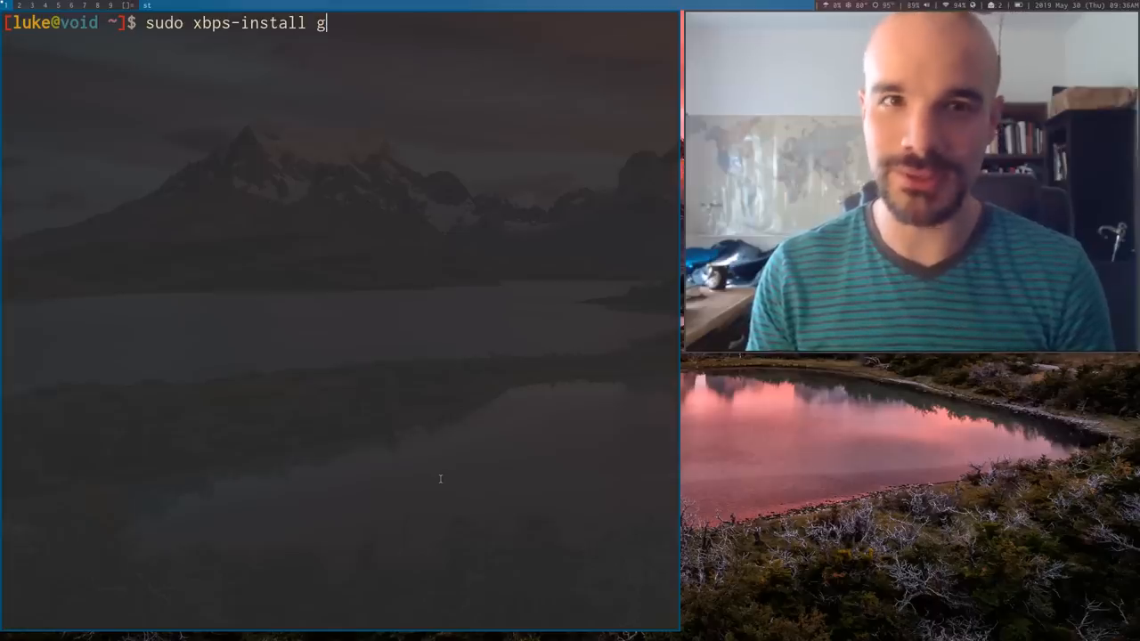
pyautogui.press('Return')
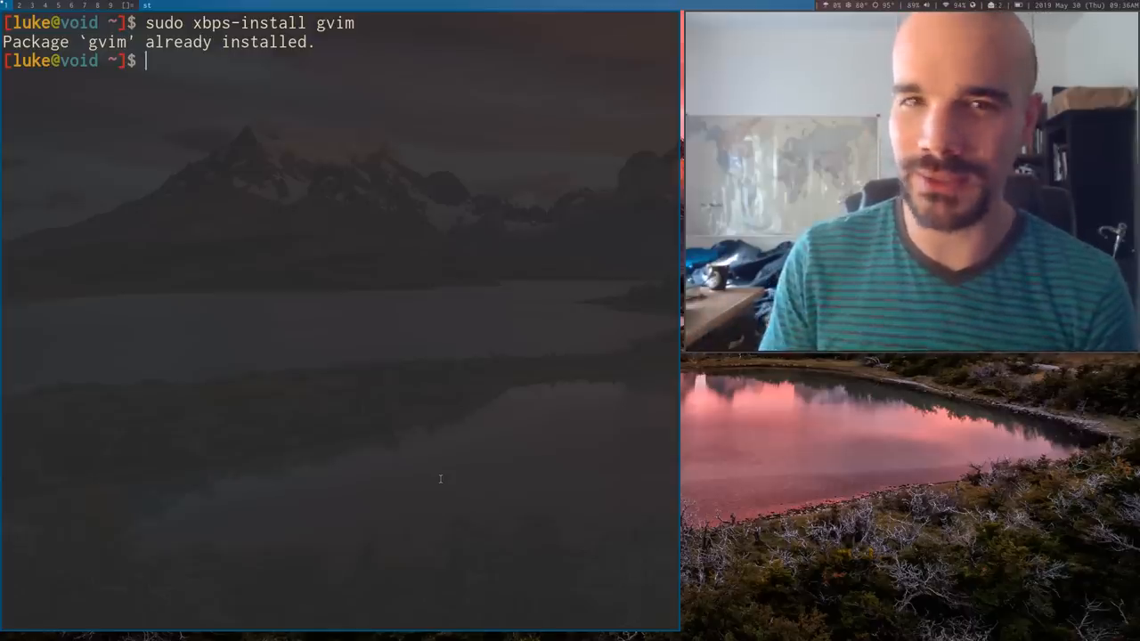
# Step: Run sudo xbps-install emacs to preview its download size, then decline with n
pyautogui.write('sudo xbps-install')
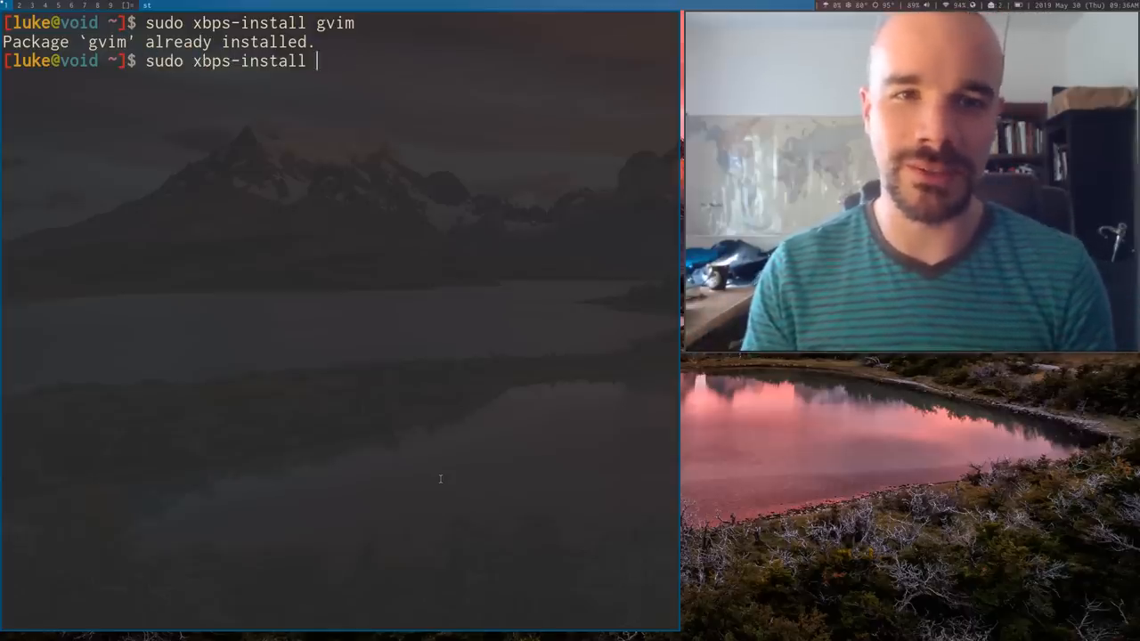
pyautogui.write('emacs')
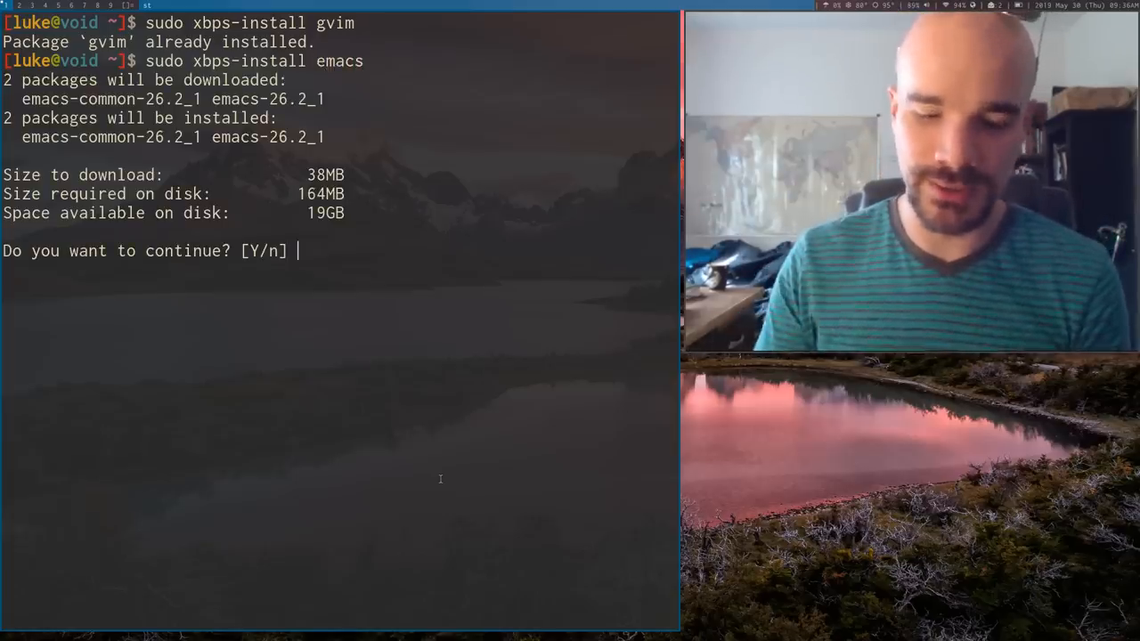
pyautogui.write('n')
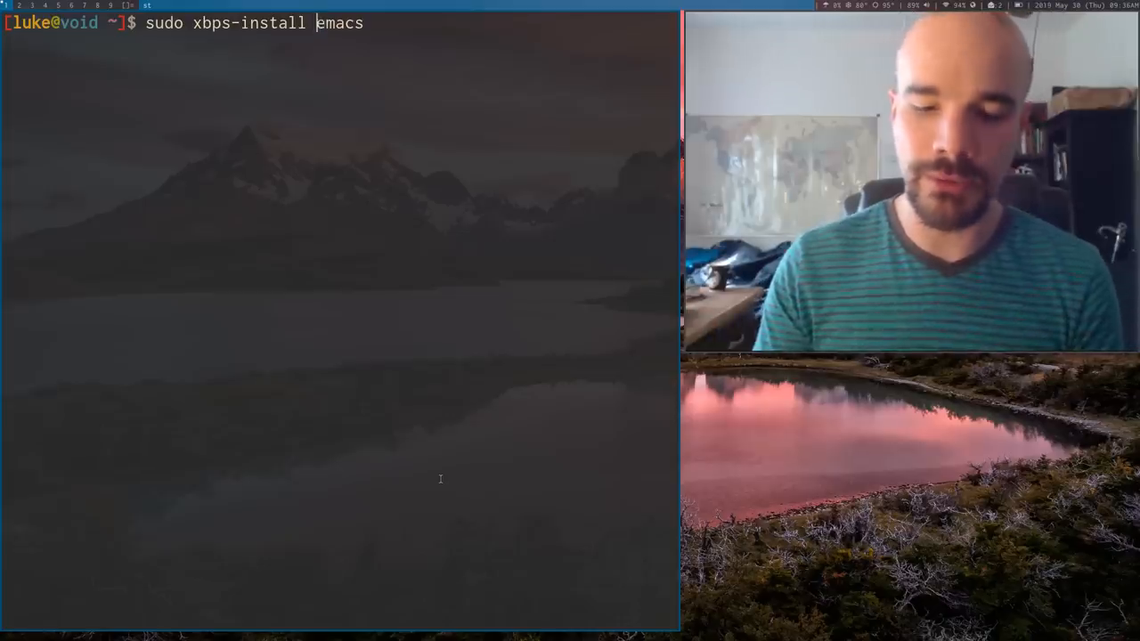
pyautogui.write('-S')
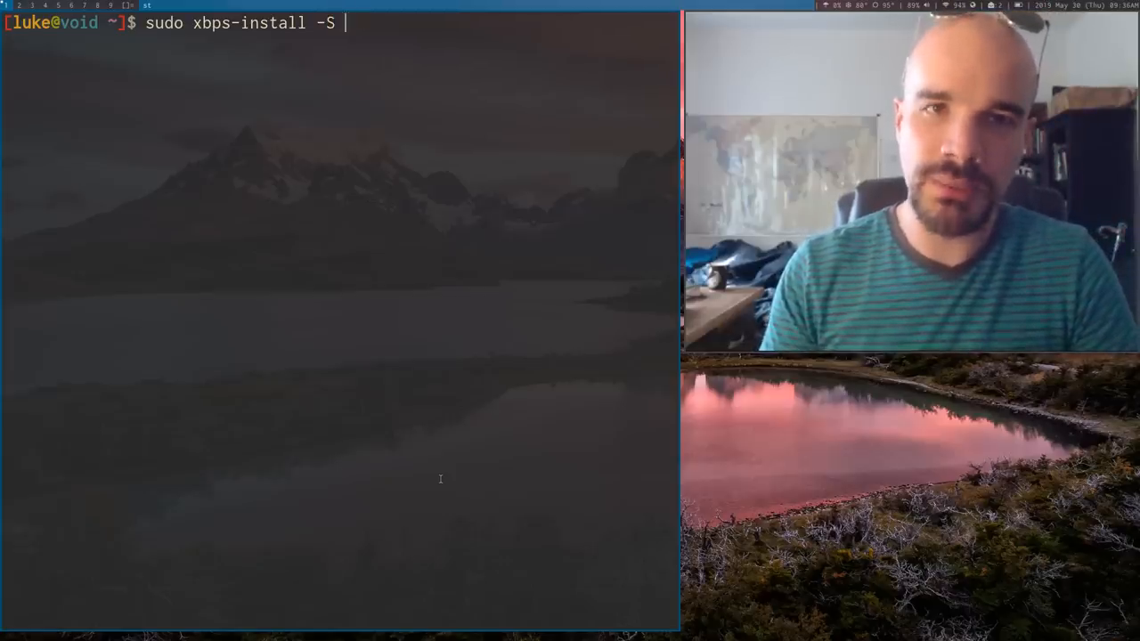
# Step: Run sudo xbps-install -Su to sync and update, then recall it with y and discard the line
pyautogui.write('u')
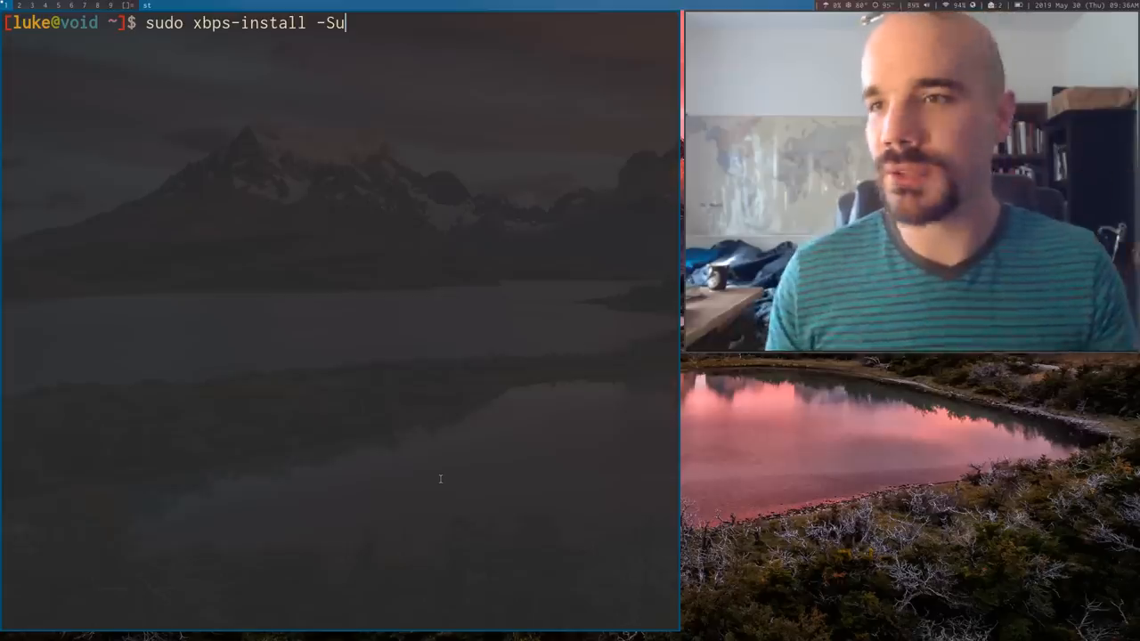
pyautogui.press('Return')
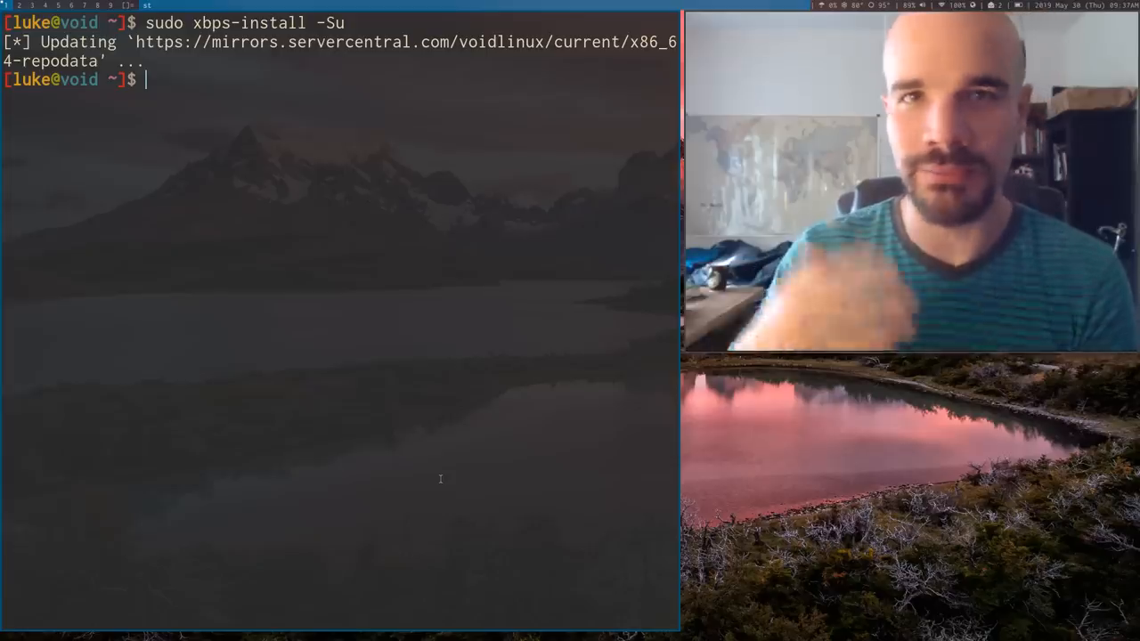
pyautogui.press('Up')
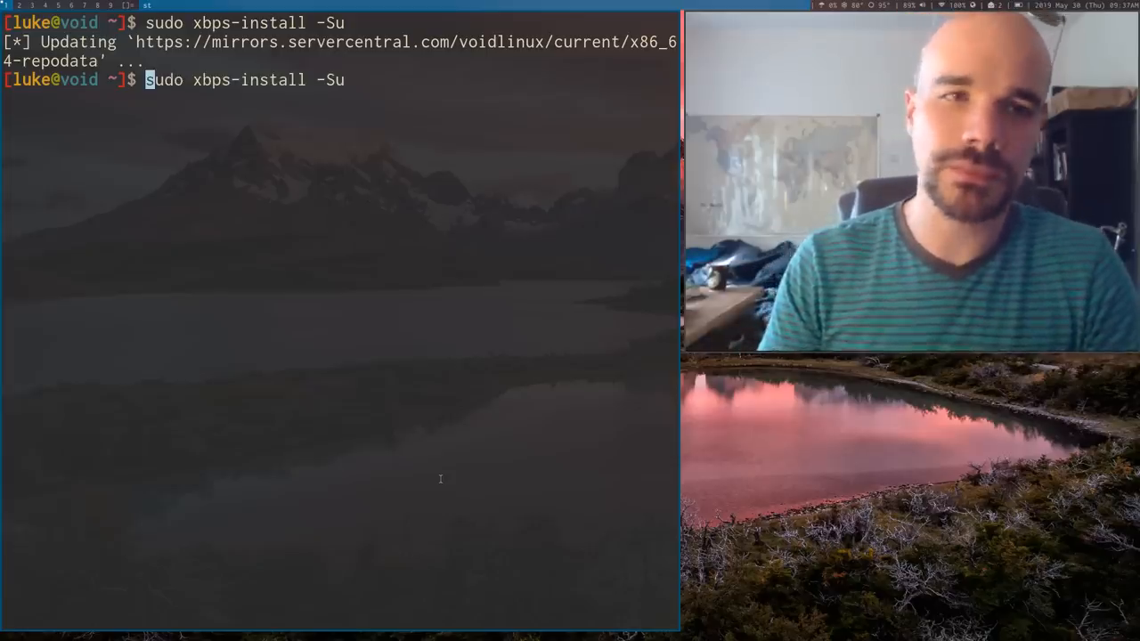
pyautogui.press('End')
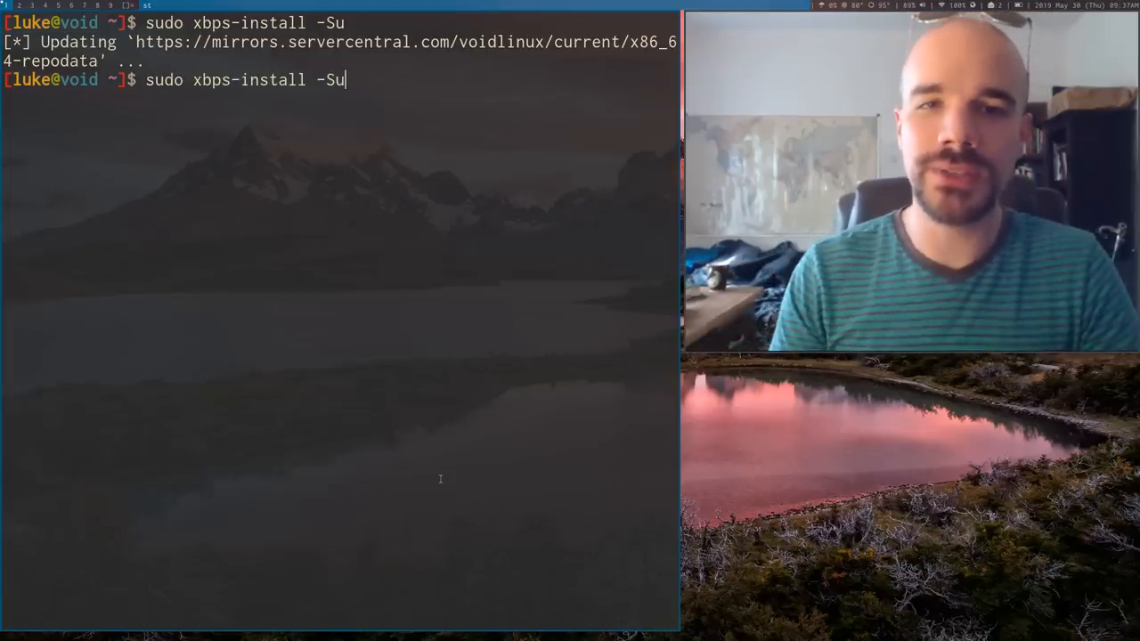
pyautogui.write('y')
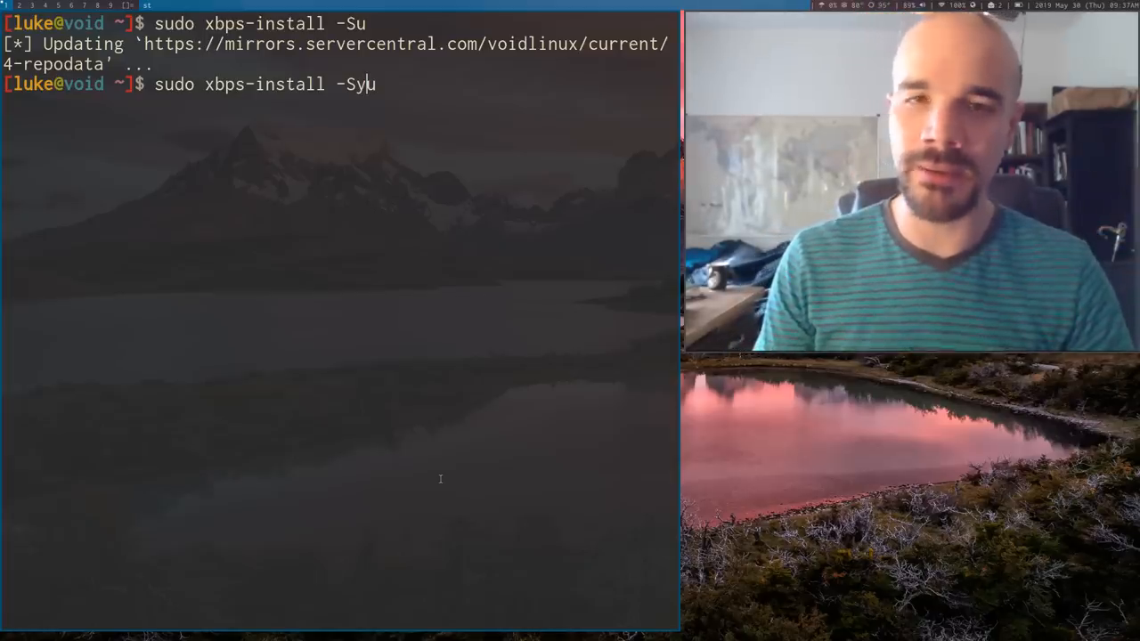
pyautogui.press('BackSpace')
pyautogui.write('m')
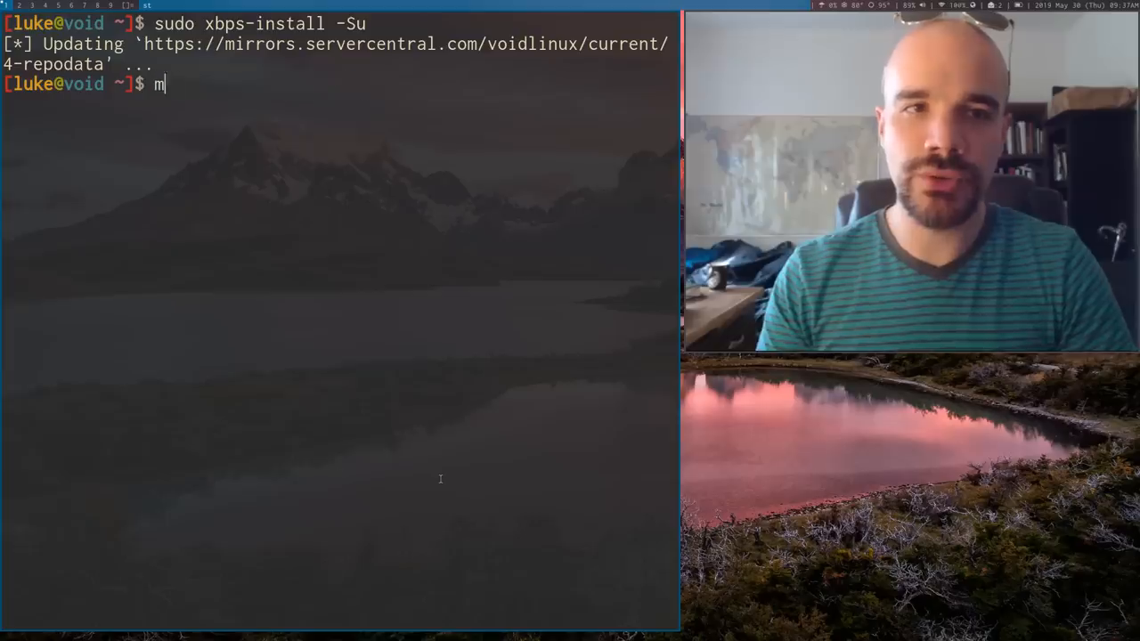
# Step: Run man xbps-install and scroll down to its OPTIONS section
pyautogui.write('an xbps-')
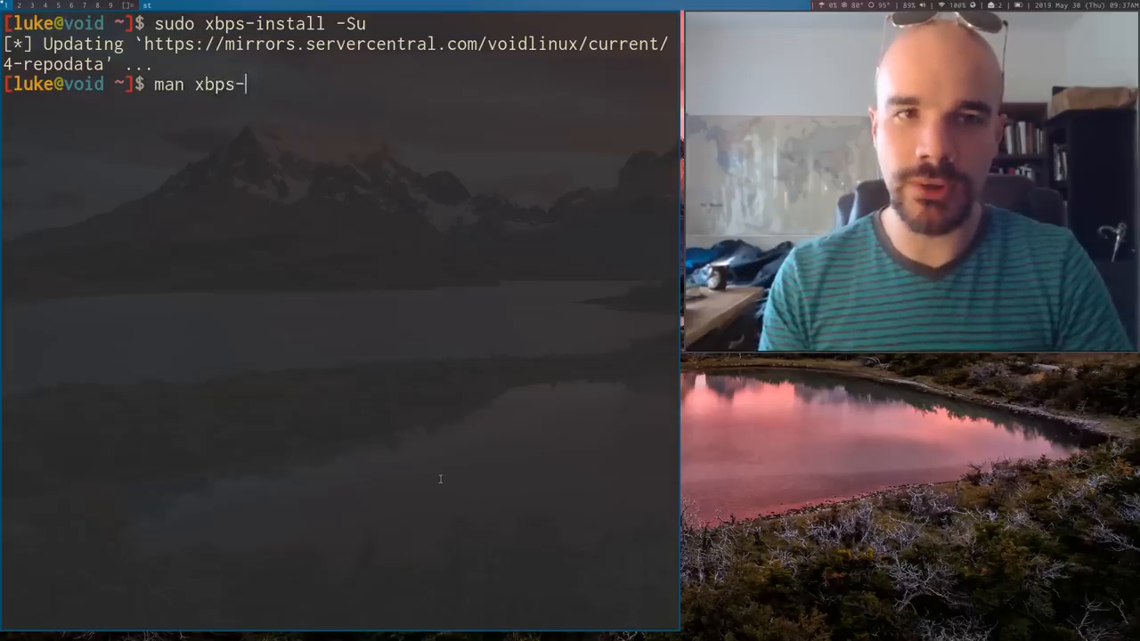
pyautogui.press('Return')
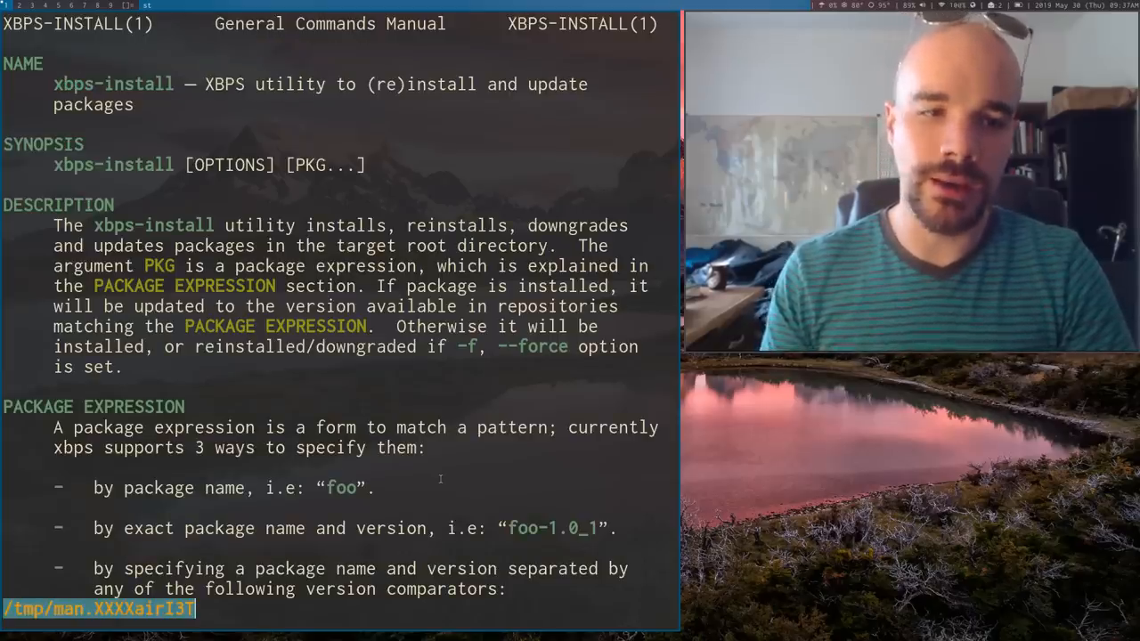
pyautogui.scroll(-3)
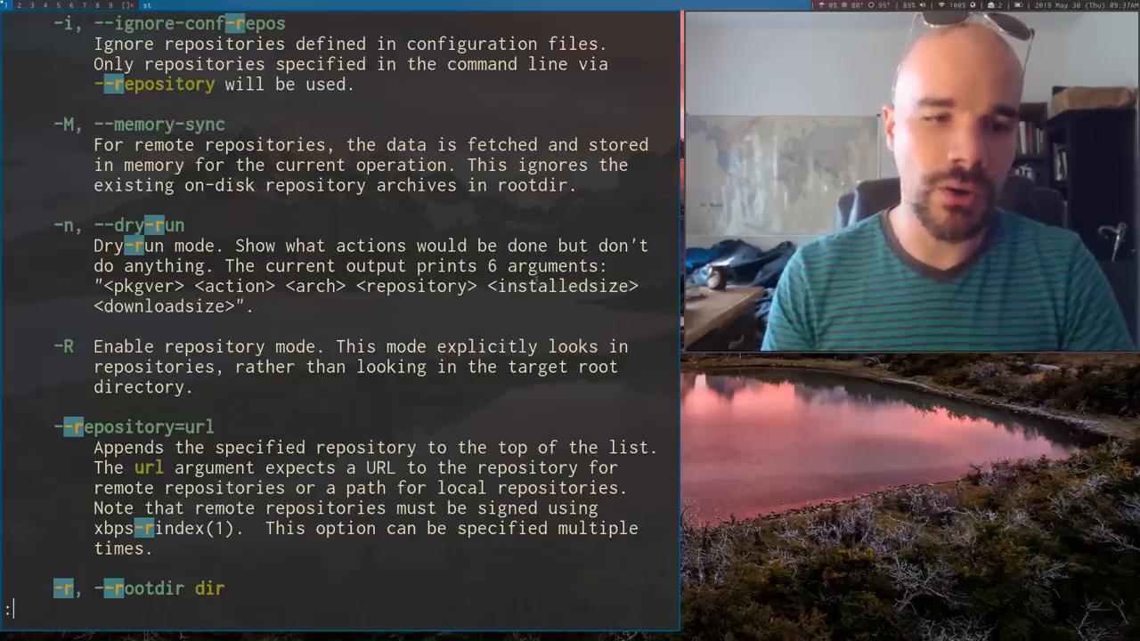
pyautogui.scroll(-3)
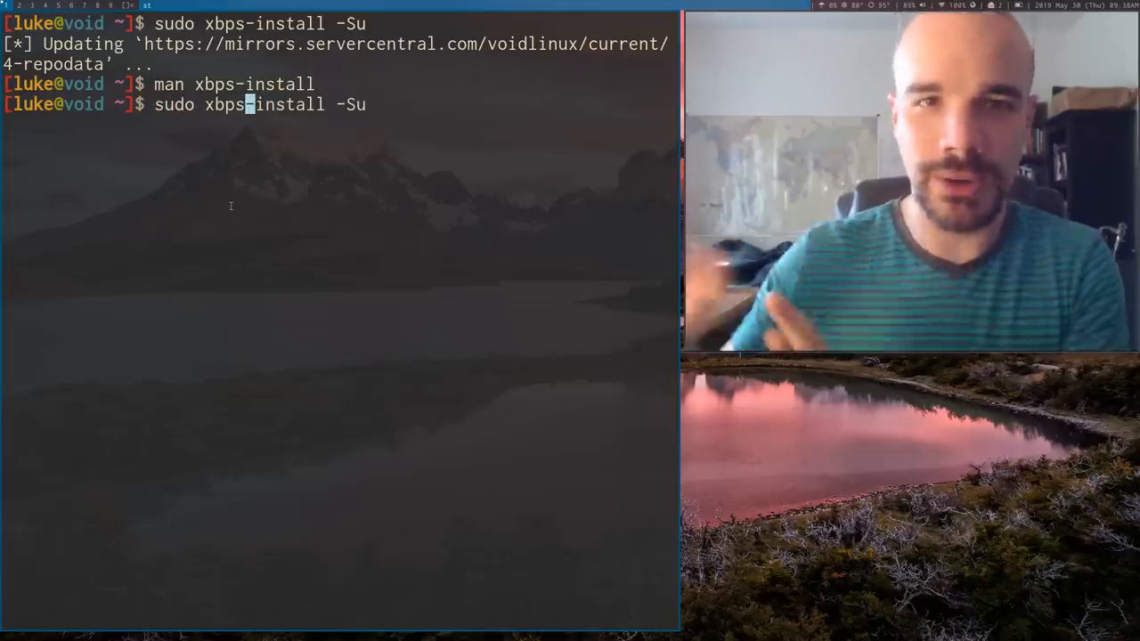
# Step: Run sudo xbps-install -Suv for a verbose repository sync
pyautogui.write('v')
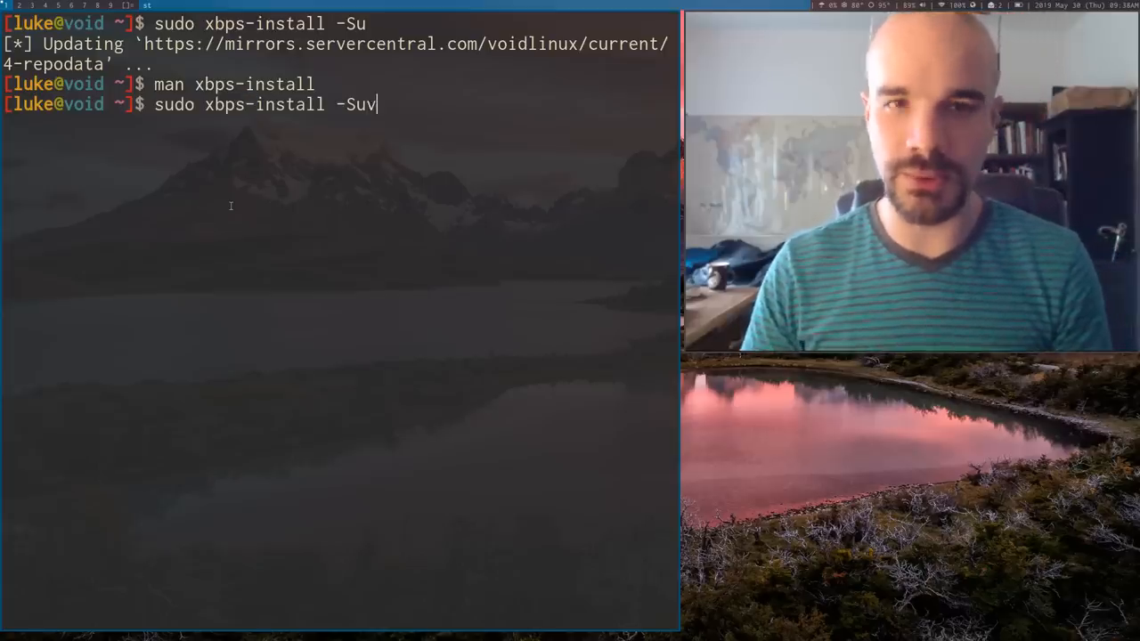
pyautogui.press('Return')
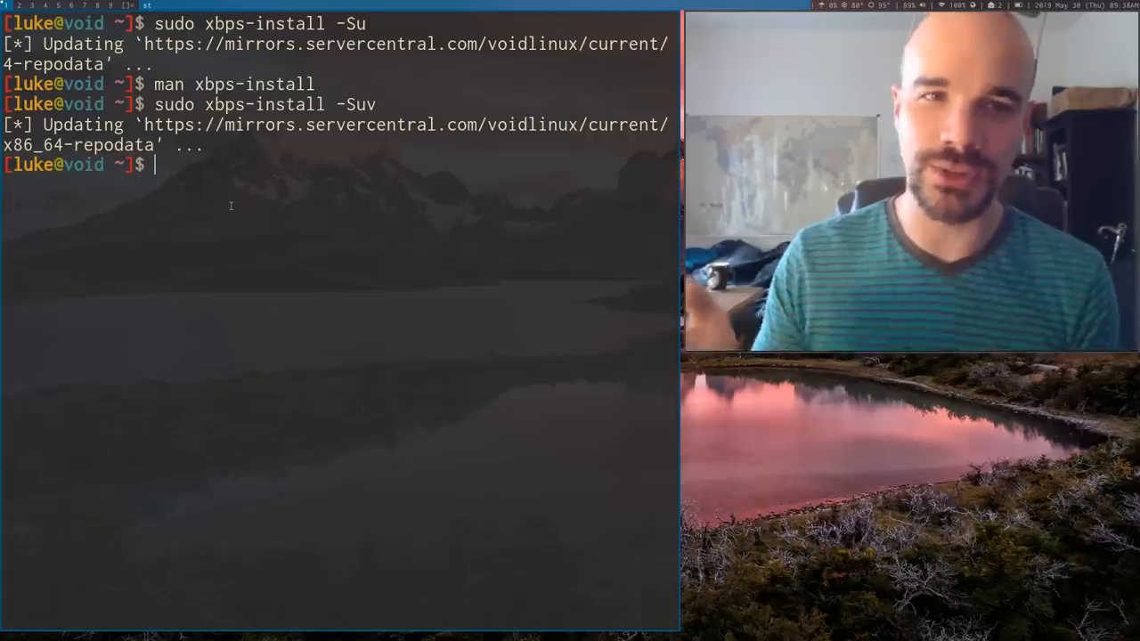
pyautogui.press('Up')
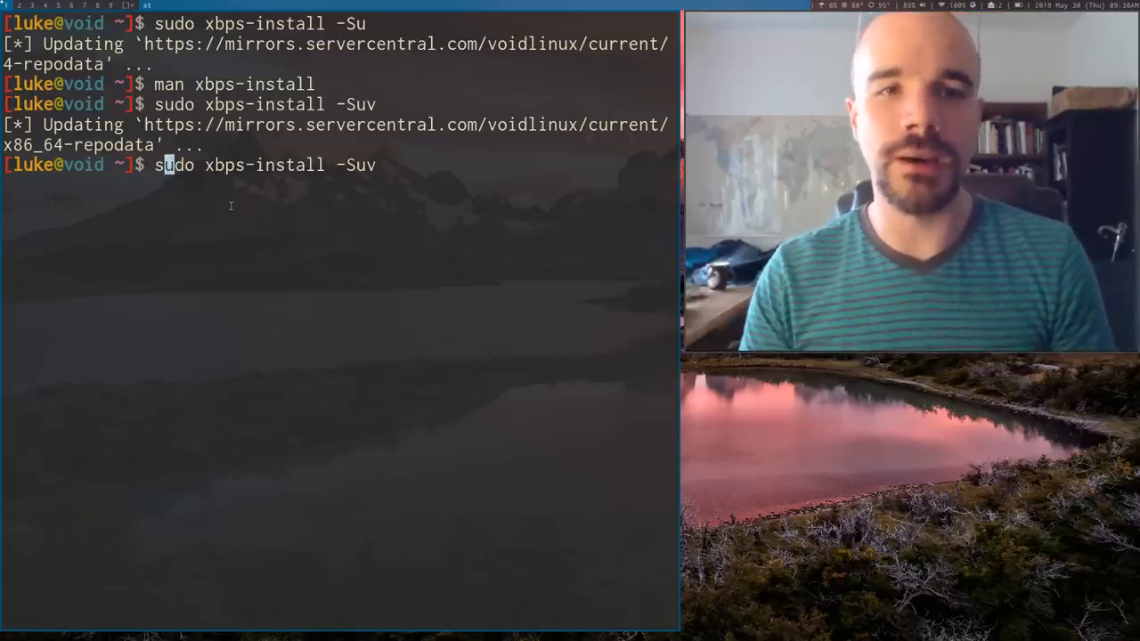
# Step: Preview sudo xbps-remove gvim and decline, then add -R and clear the screen
pyautogui.write('sudo xbps-r')
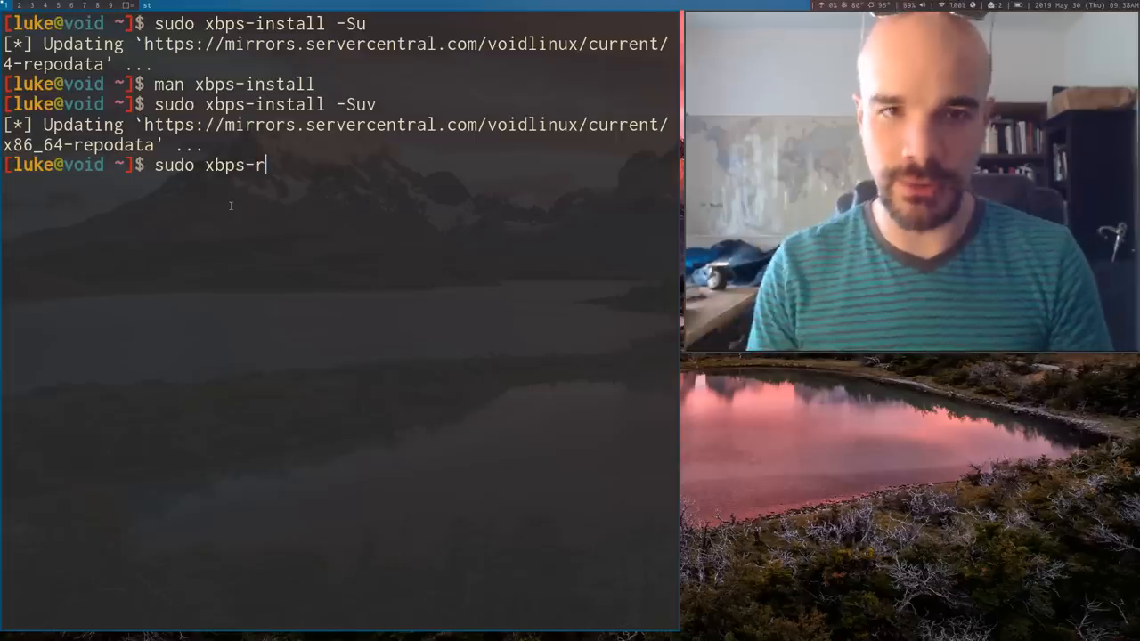
pyautogui.write('e')
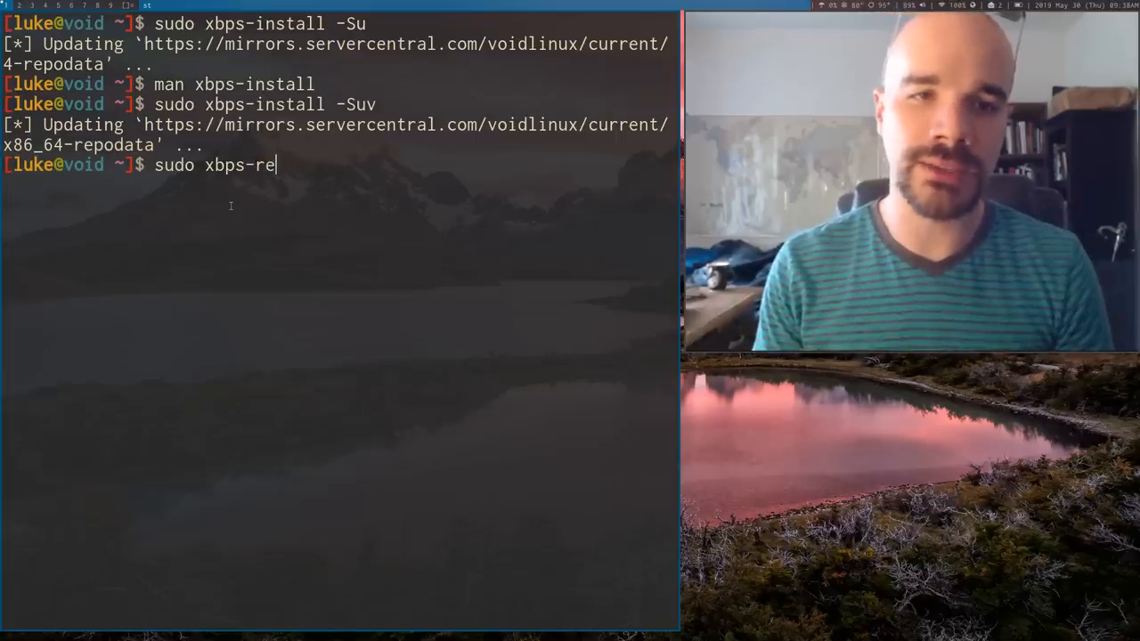
pyautogui.write('move gvim')
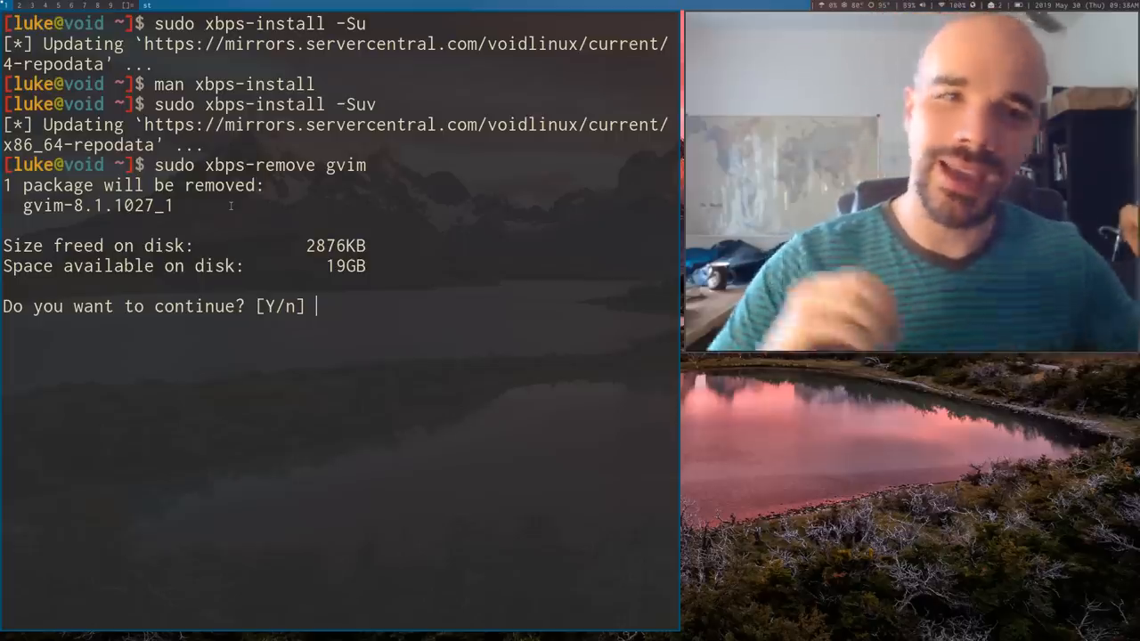
pyautogui.write('n')
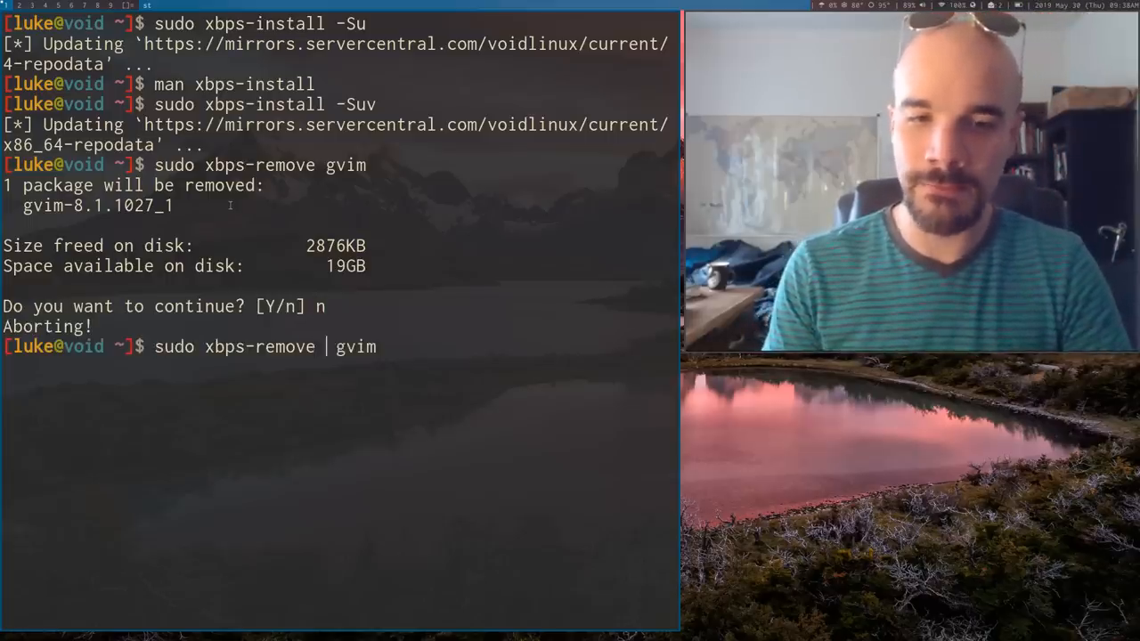
pyautogui.write('-R')
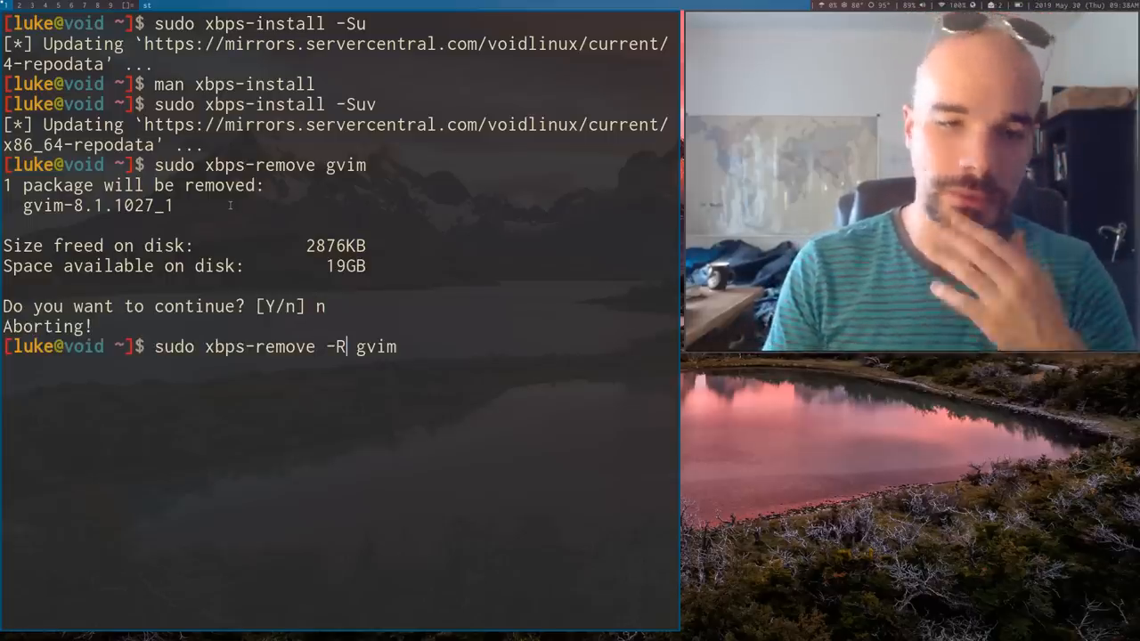
pyautogui.press('Return')
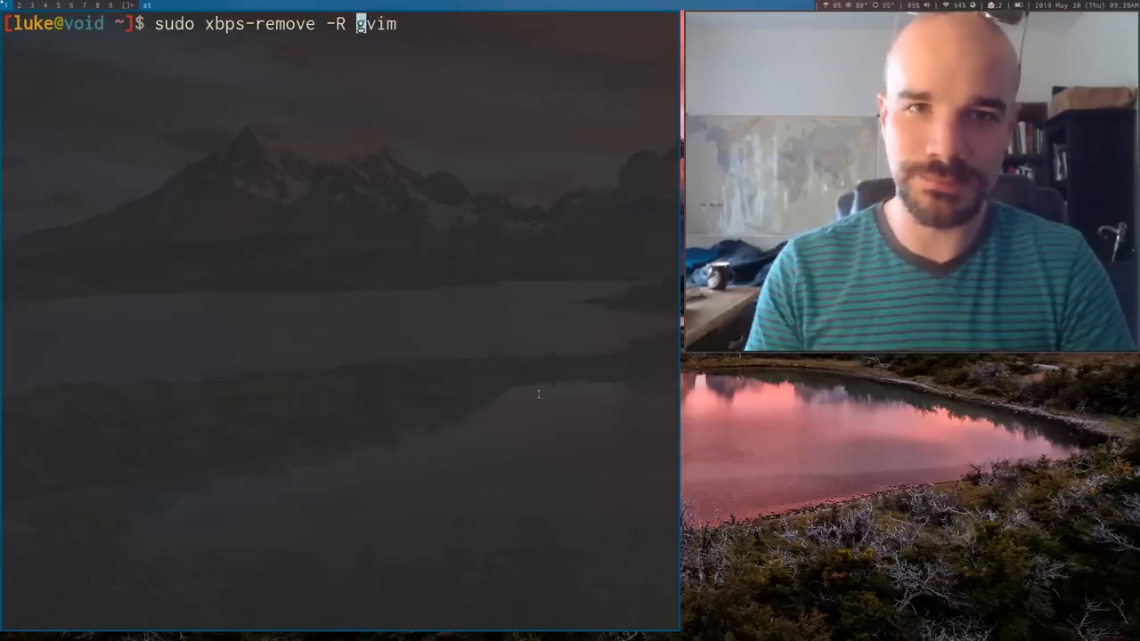
# Step: Run sudo xbps-remove -Ryv gvim, removing gvim, vim-common and xxd without confirmation
pyautogui.write('y')
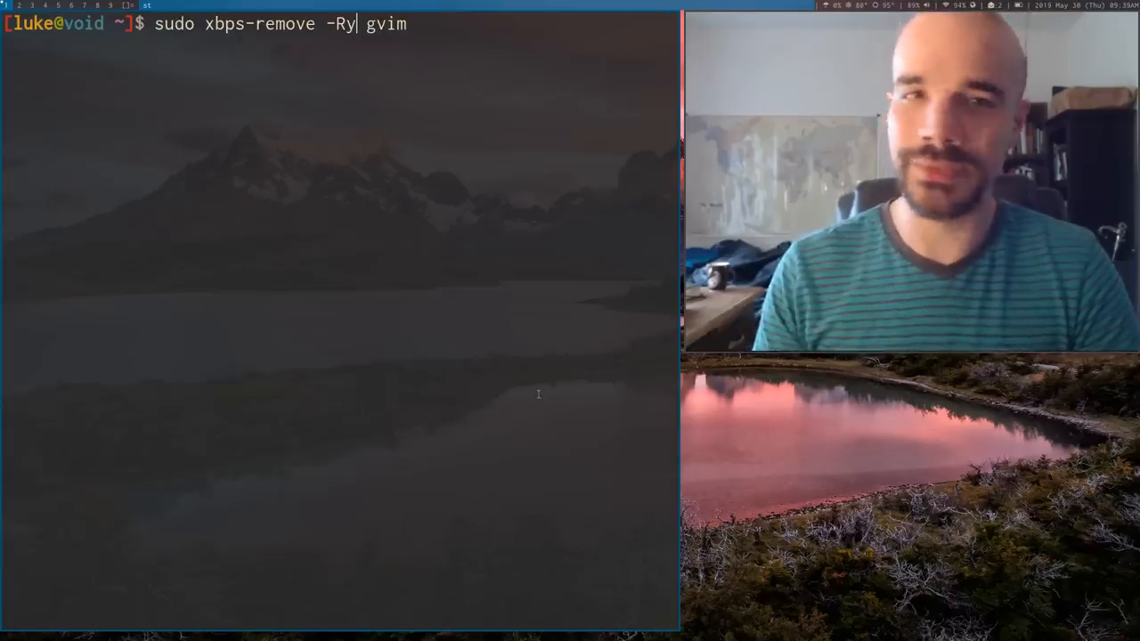
pyautogui.write('v')
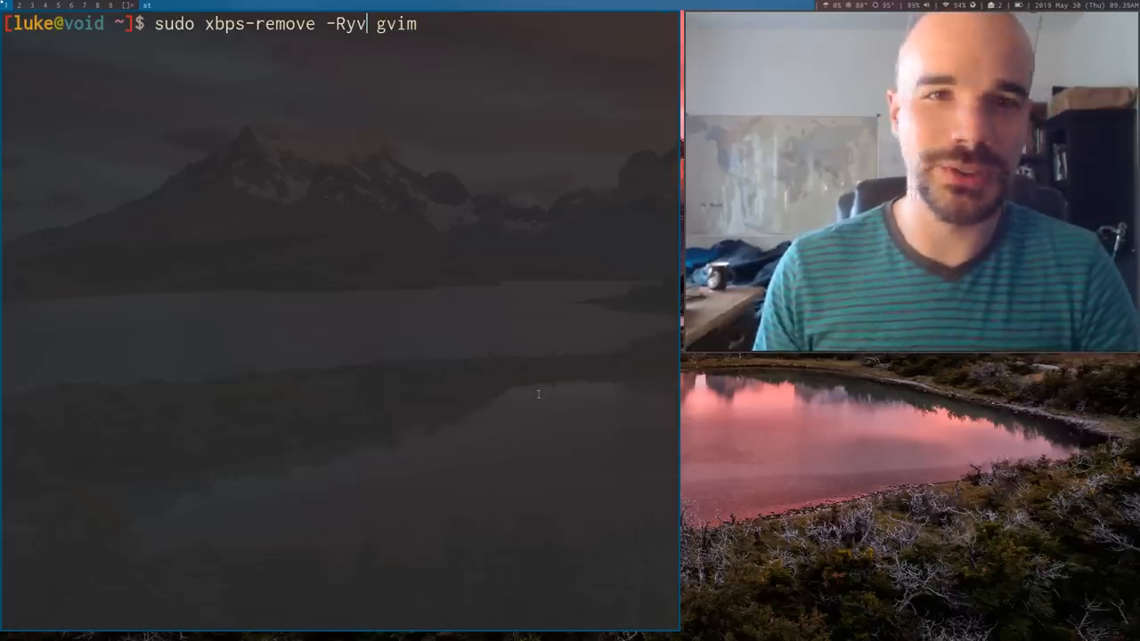
pyautogui.press('Return')
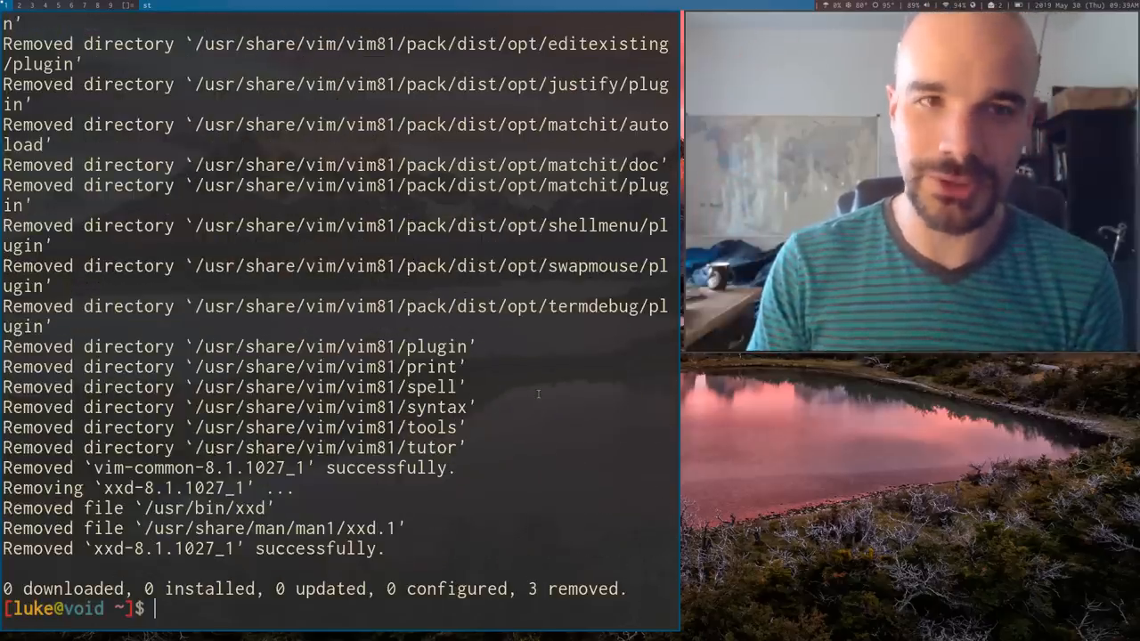
pyautogui.write('sudo xbps-remove -Ry gvim')
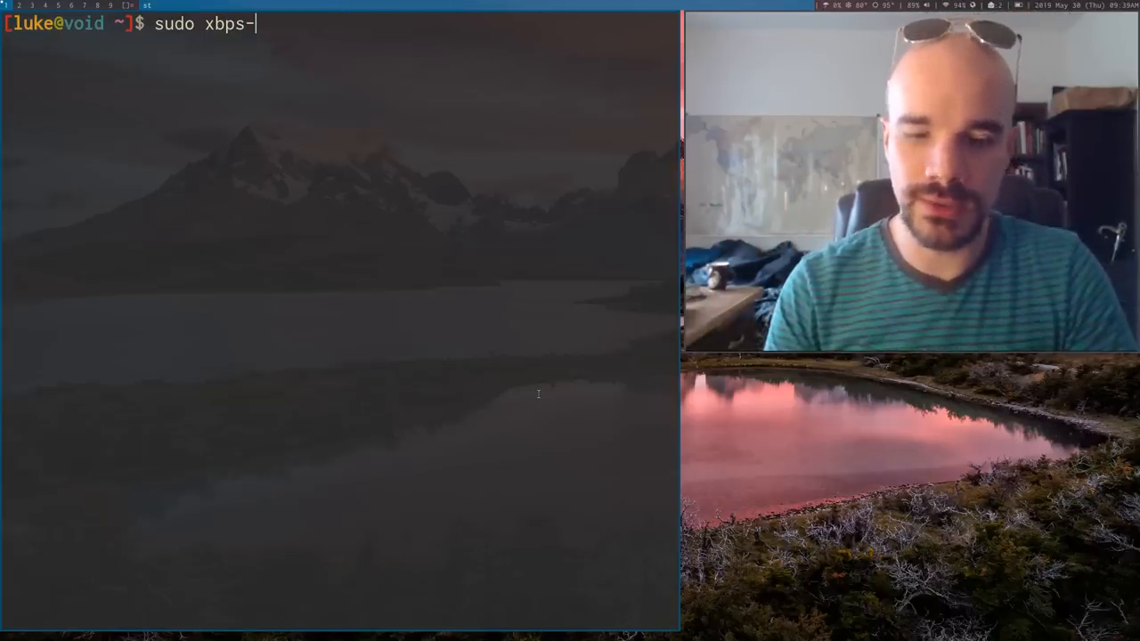
# Step: Run the dry-run sudo xbps-install -Sn gvim, installing nothing
pyautogui.write('install -S')
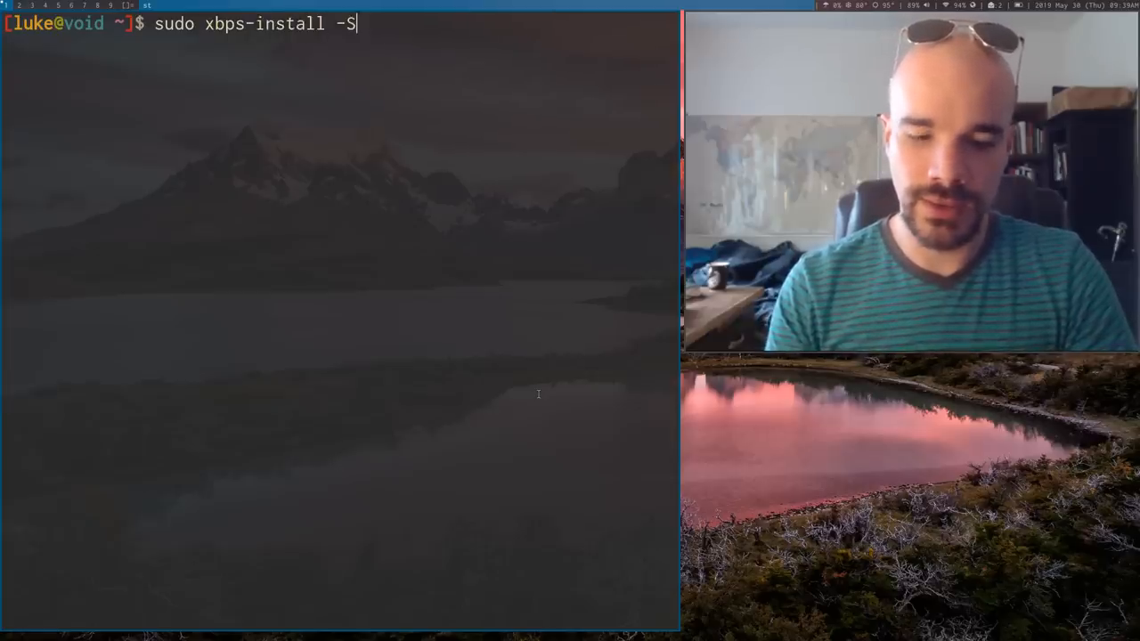
pyautogui.write('n gvim')
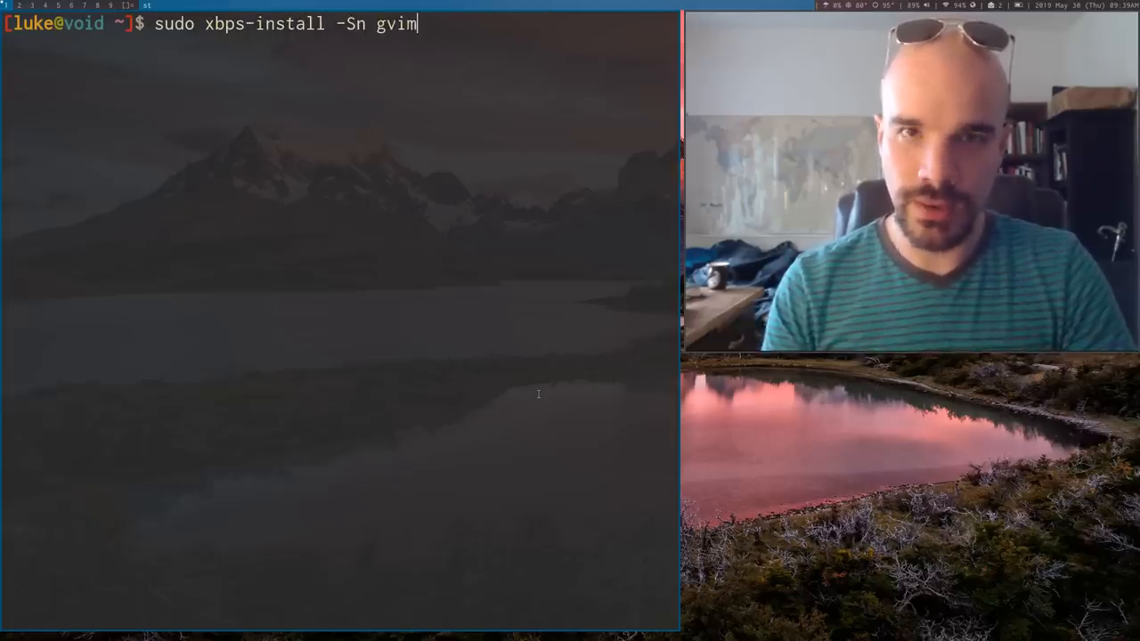
pyautogui.press('Return')
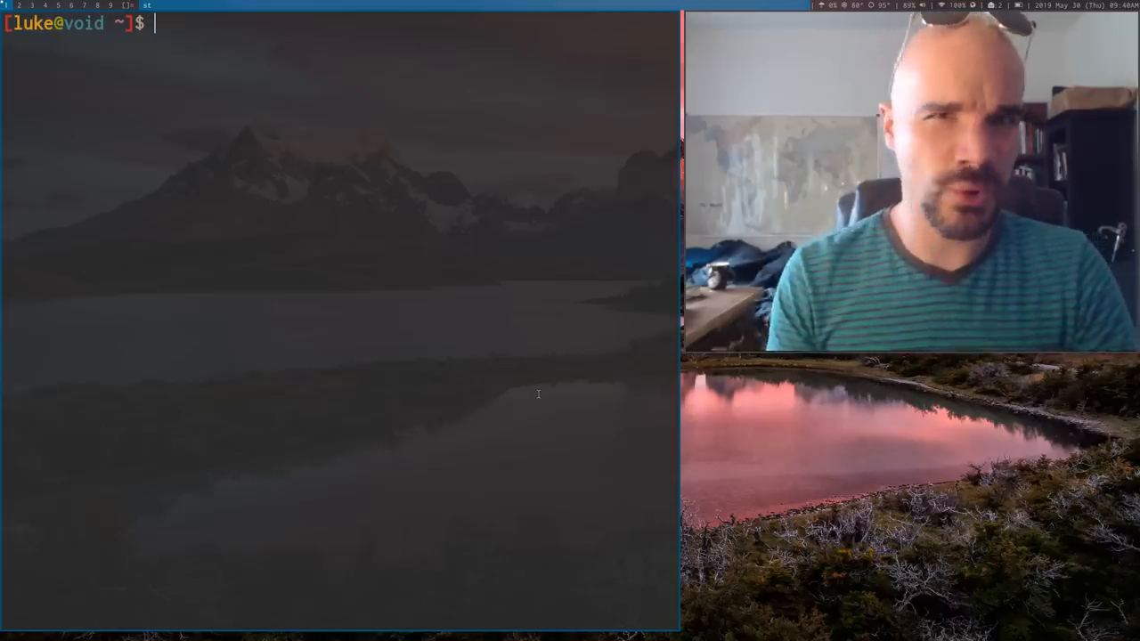
# Step: Show that xq expands to xbps-query and print the query tool's usage summary
pyautogui.write('alias')
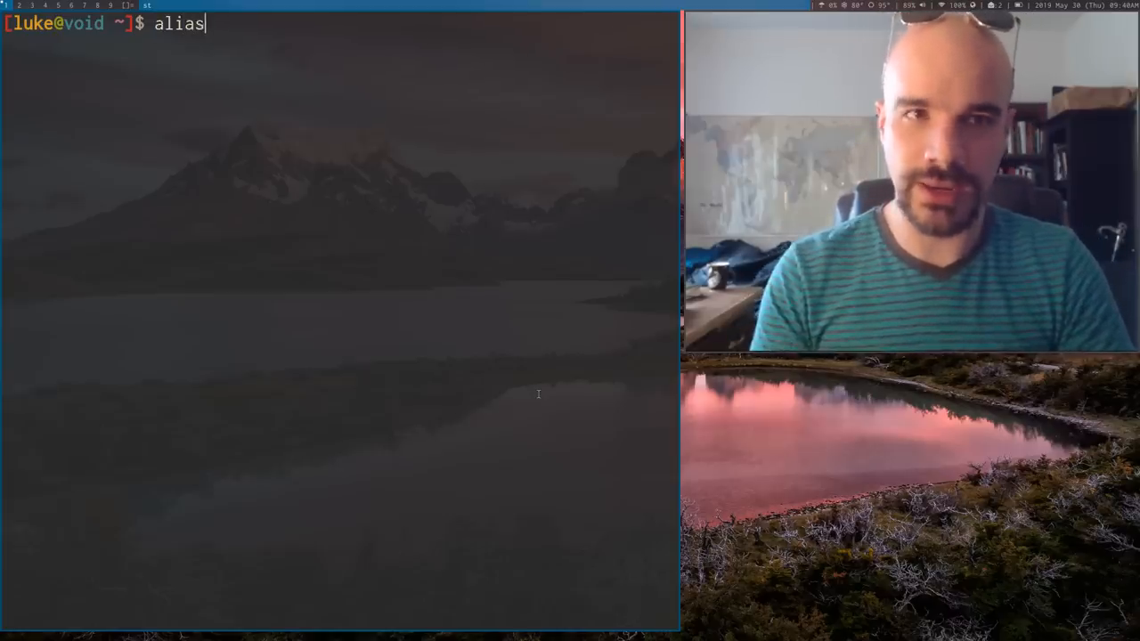
pyautogui.press('Return')
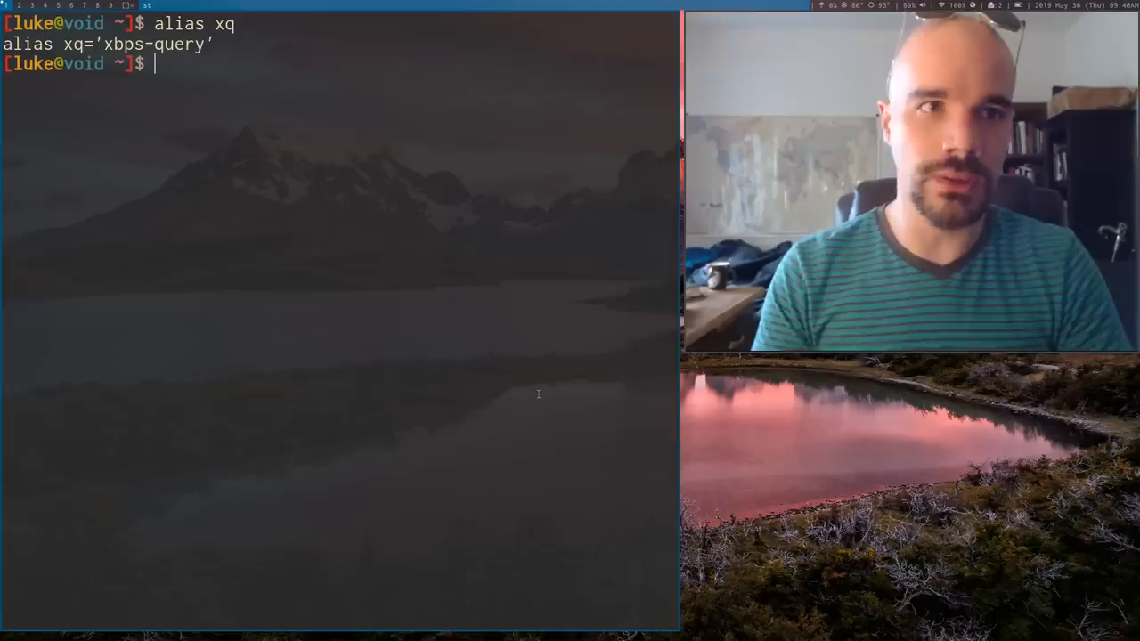
pyautogui.write('xbps')
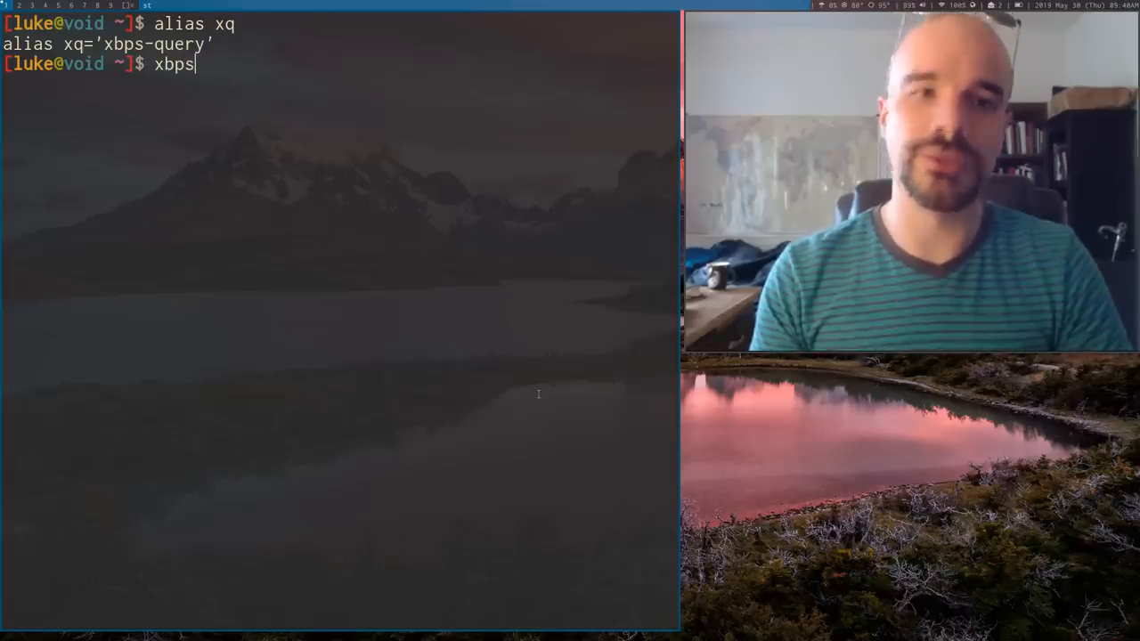
pyautogui.write('-que')
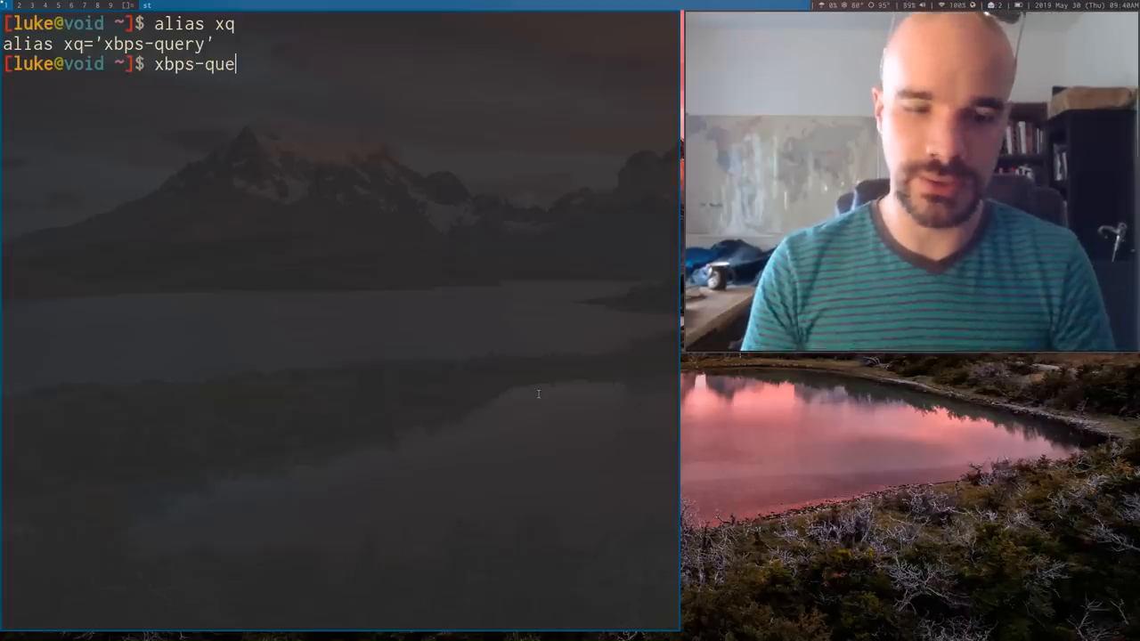
pyautogui.write('ry')
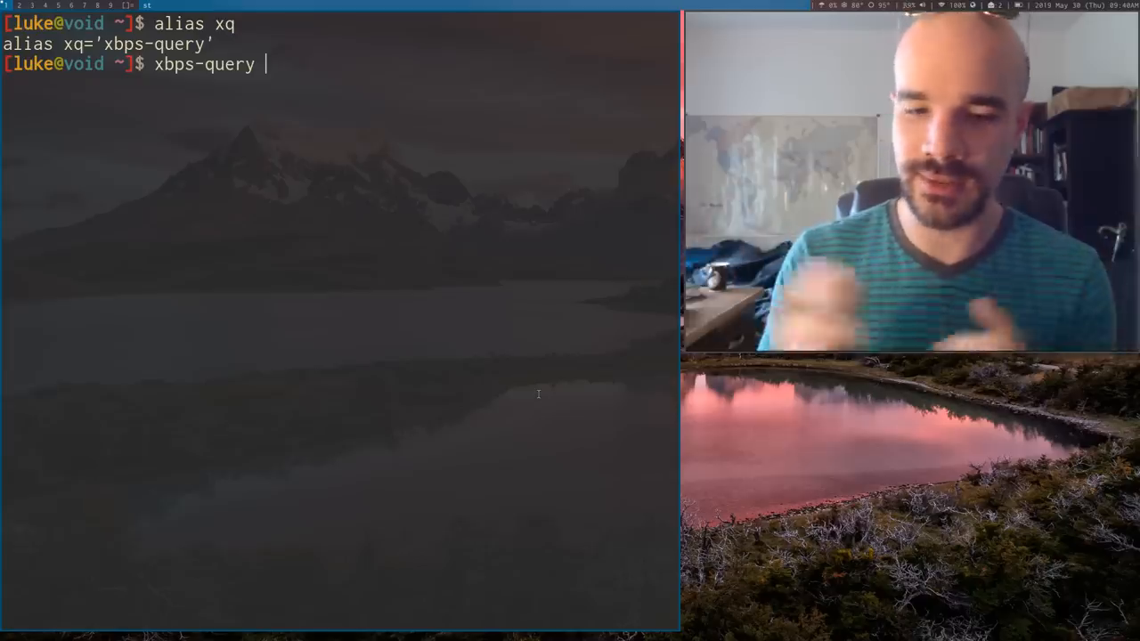
pyautogui.press('Return')
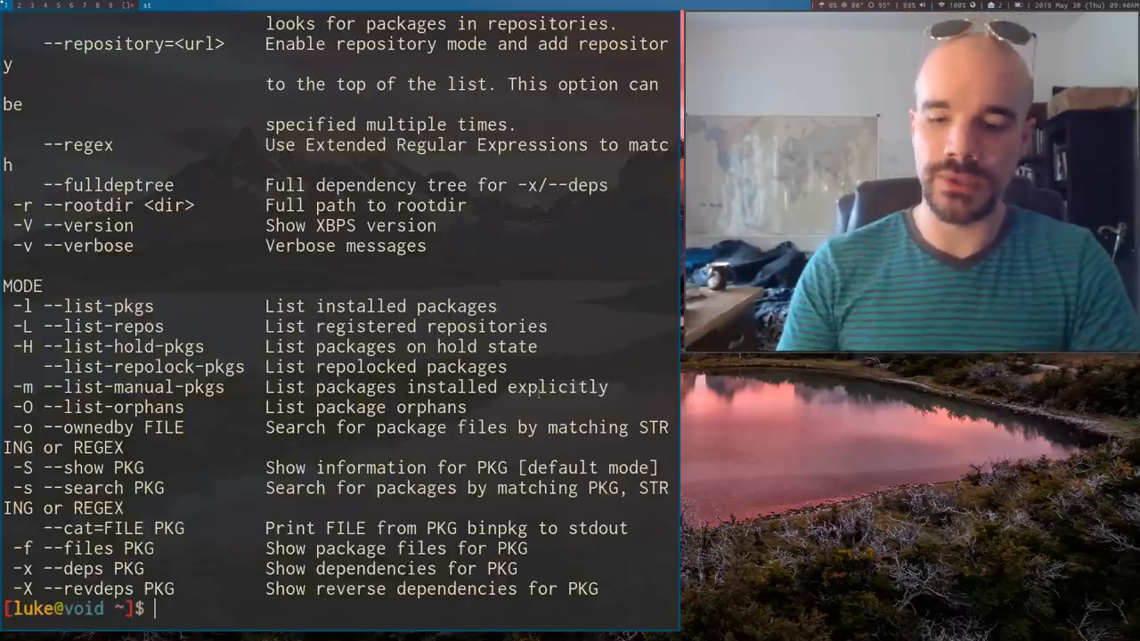
# Step: List installed packages with xbps-query -l and count them with wc -l: 712
pyautogui.write('xbps-query')
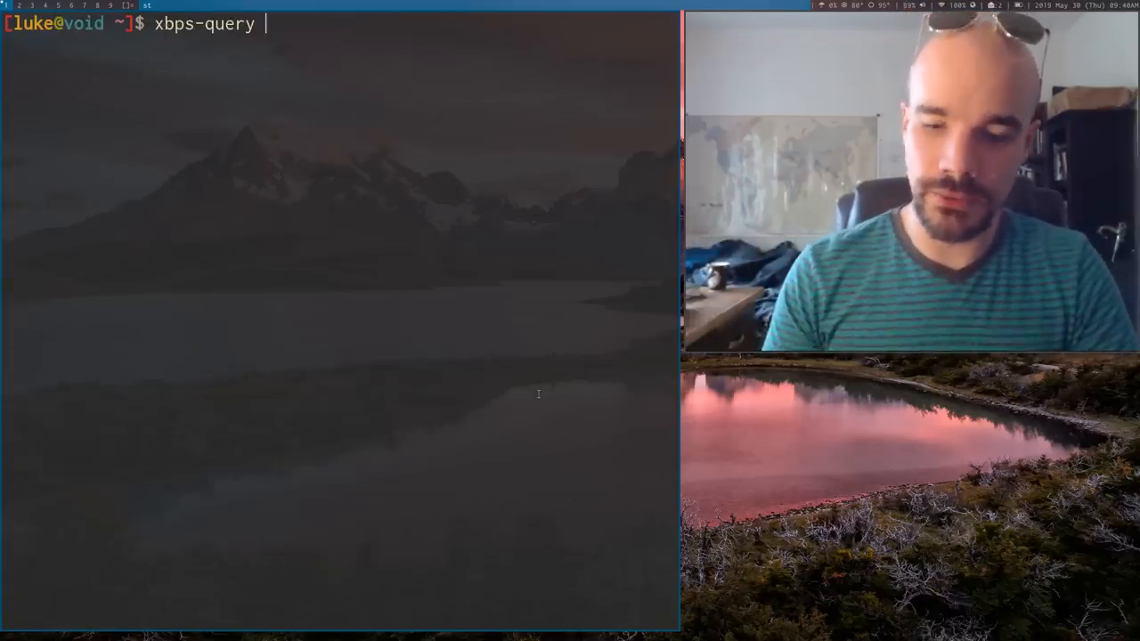
pyautogui.press('Return')
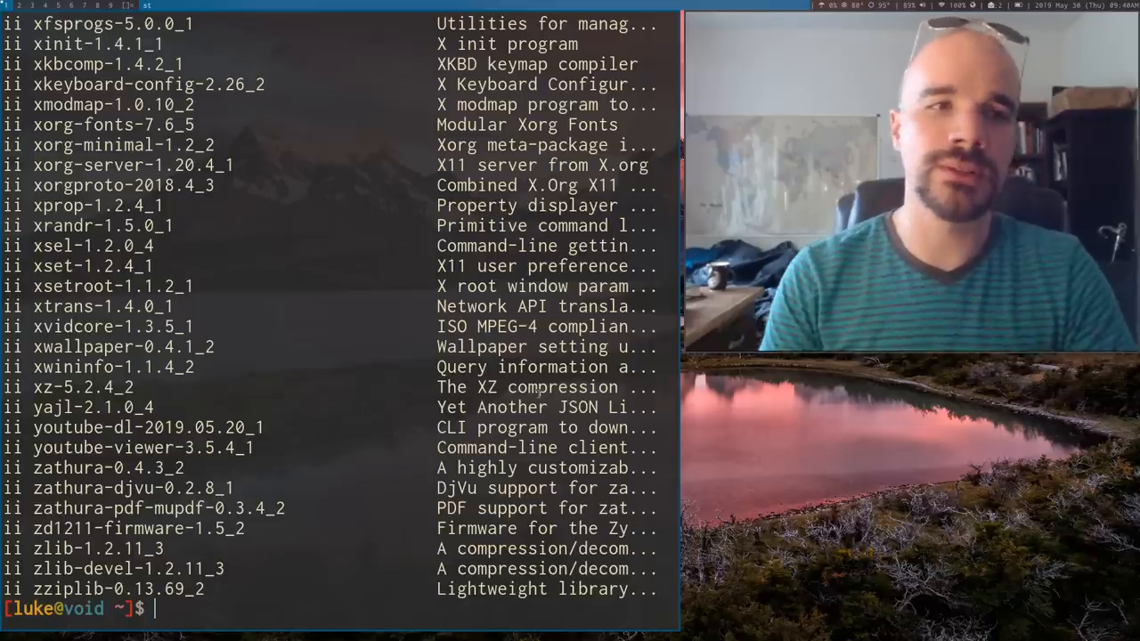
pyautogui.write('xbps-query -l')
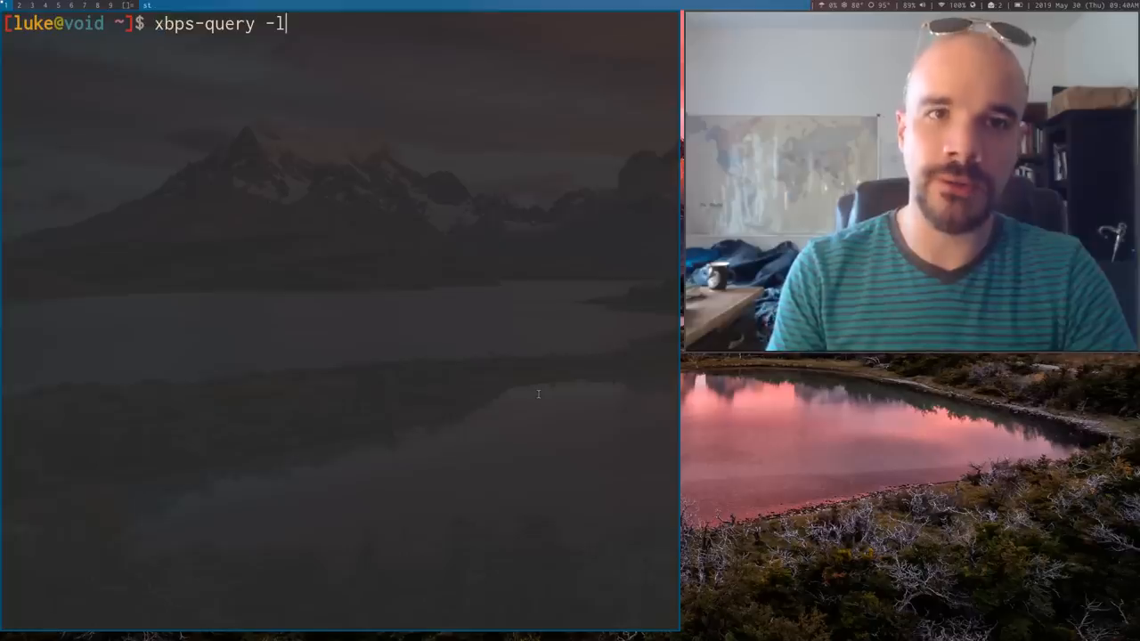
pyautogui.write('| wcl -')
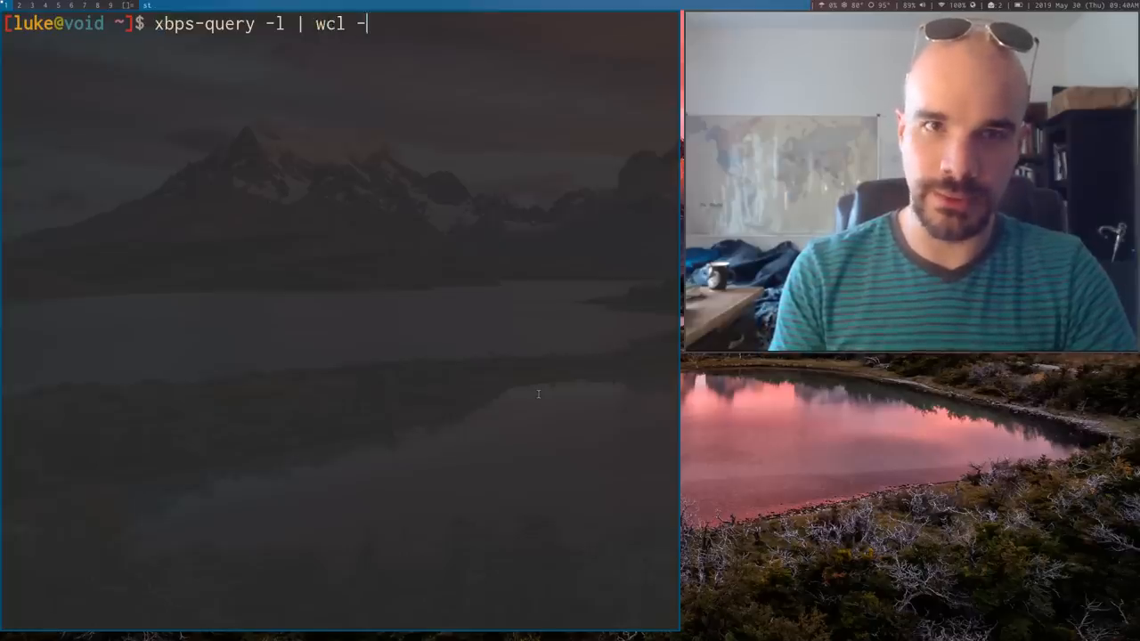
pyautogui.write('l')
pyautogui.press('Return')
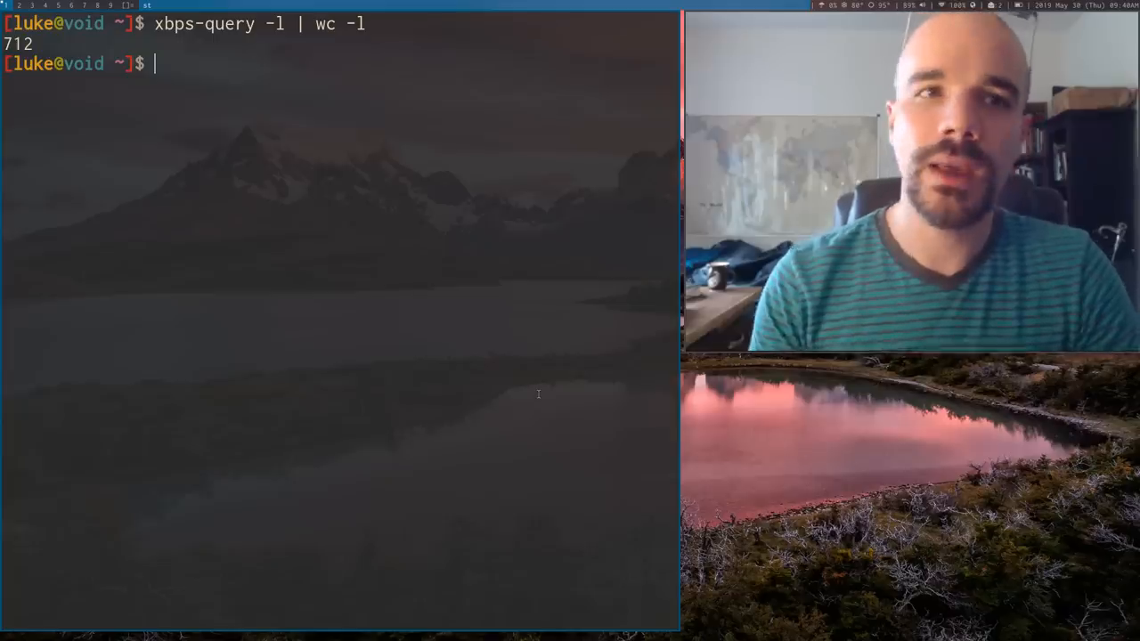
pyautogui.press('Up')
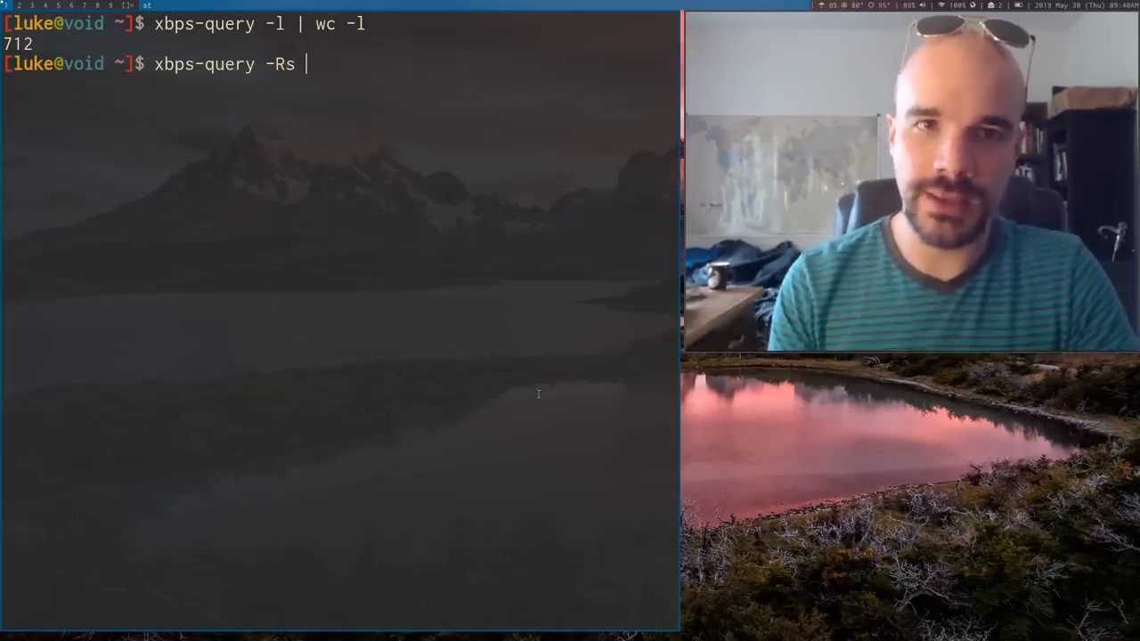
# Step: Search the remote repos for emacs, then list every package with xbps-query -Rs \*
pyautogui.write('emacs')
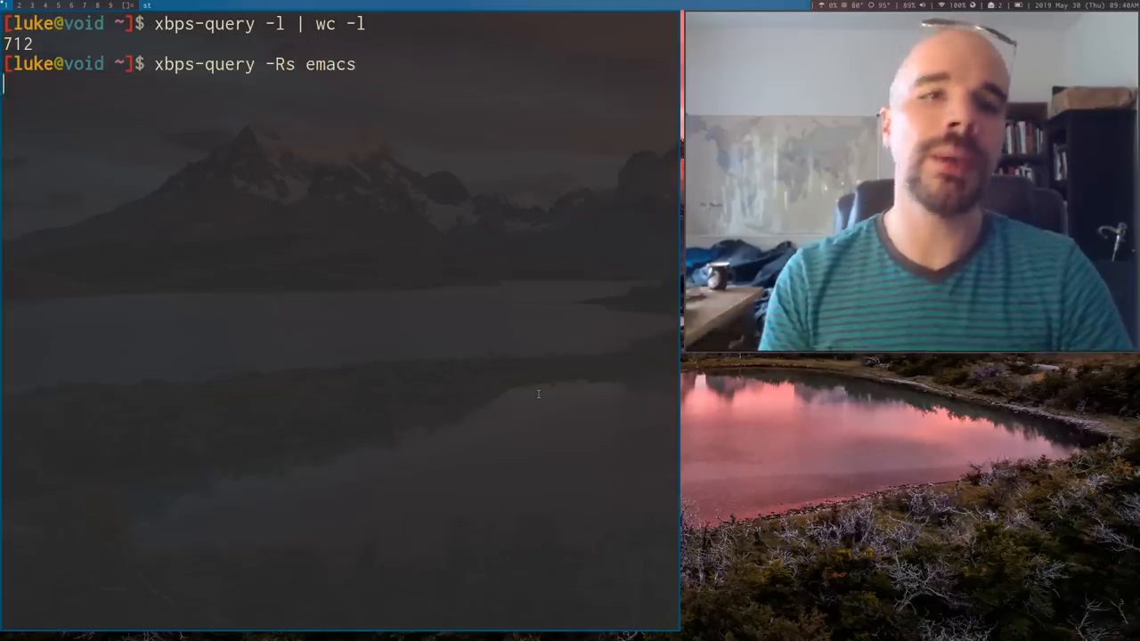
pyautogui.press('Return')
pyautogui.write('xbps-query -Rs')
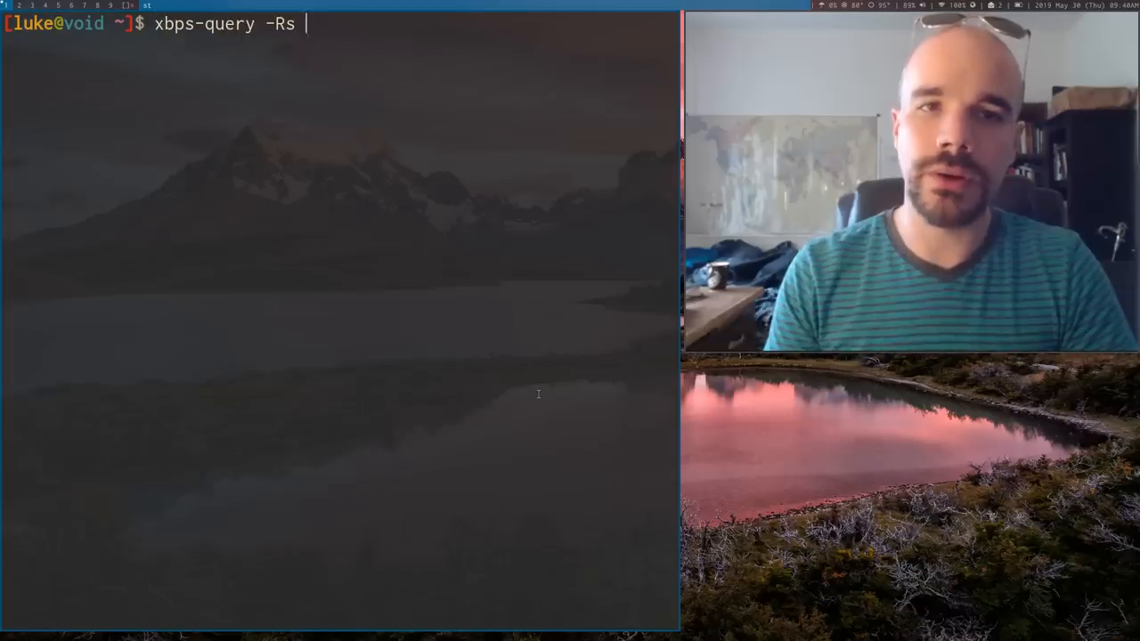
pyautogui.write('\\*')
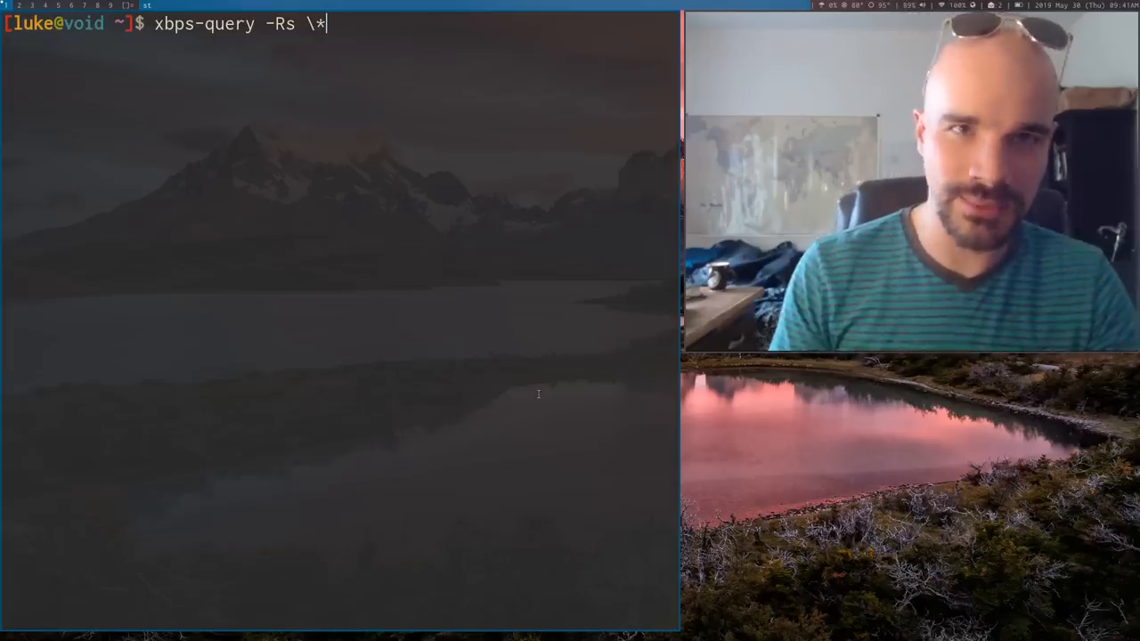
pyautogui.press('Return')
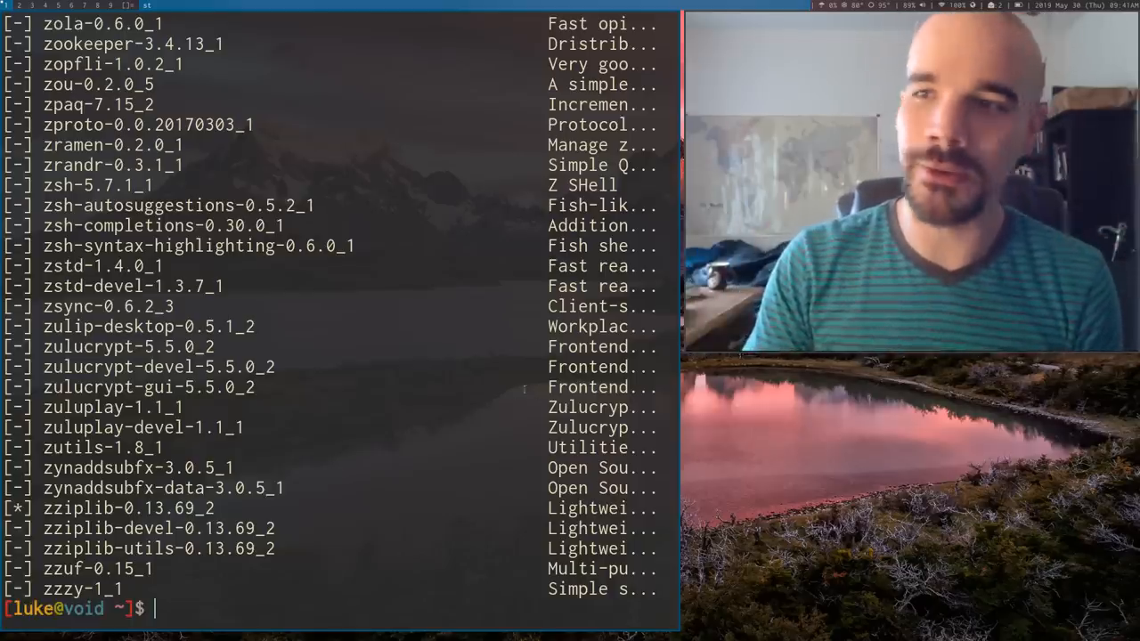
# Step: Pipe xbps-query -Rs \* to wc -l, counting 10976 repository packages
pyautogui.write('xbps-query -Rs \\* | wc')
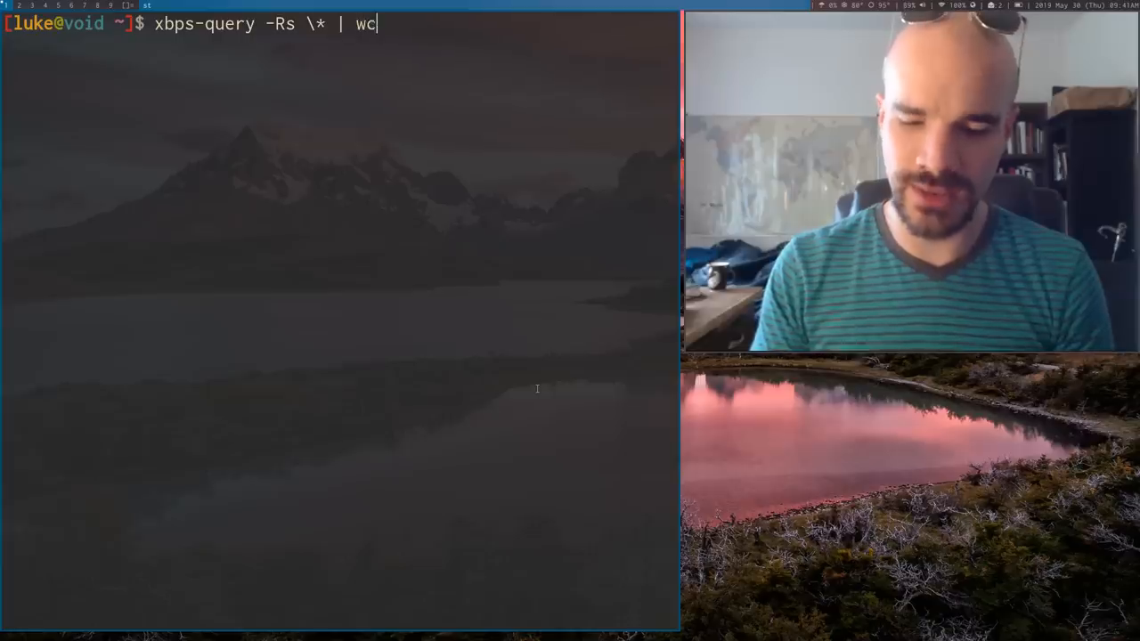
pyautogui.press('Return')
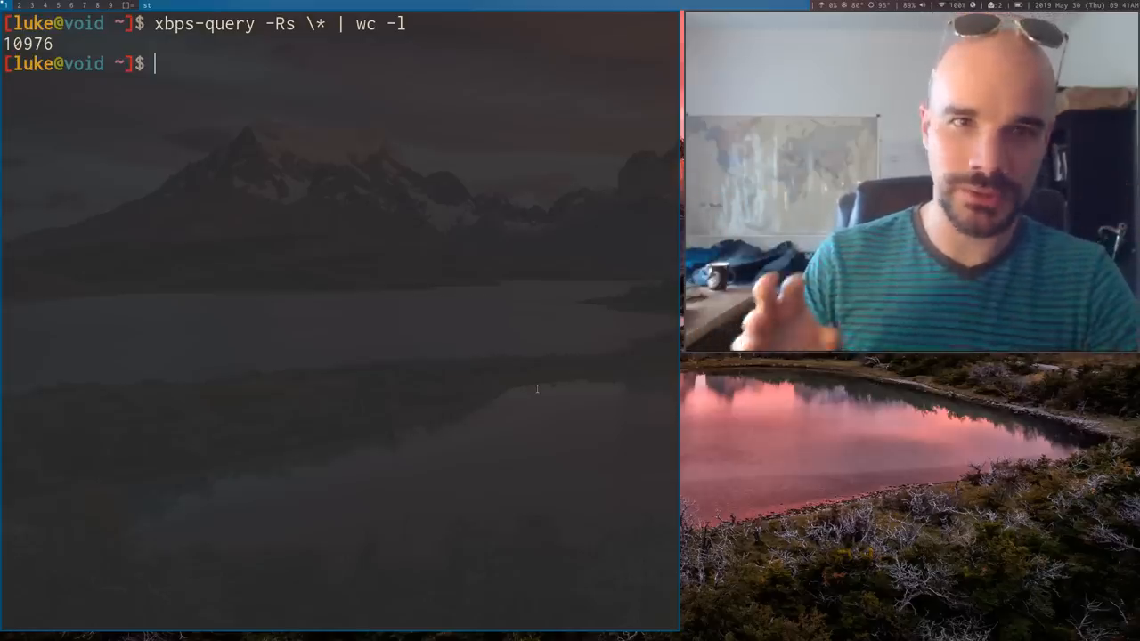
pyautogui.write('xbps-query -Rs \\* | wc -')
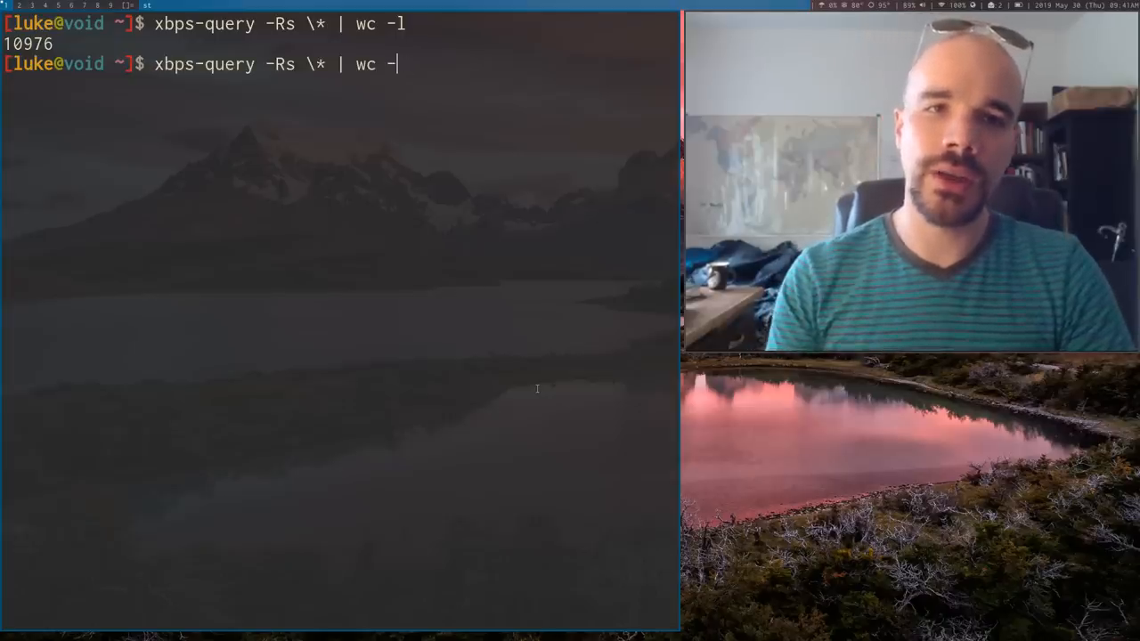
# Step: Search the remote repos for 'void-' packages, then narrow to 'void-repo' showing the four drop-ins
pyautogui.write('void')
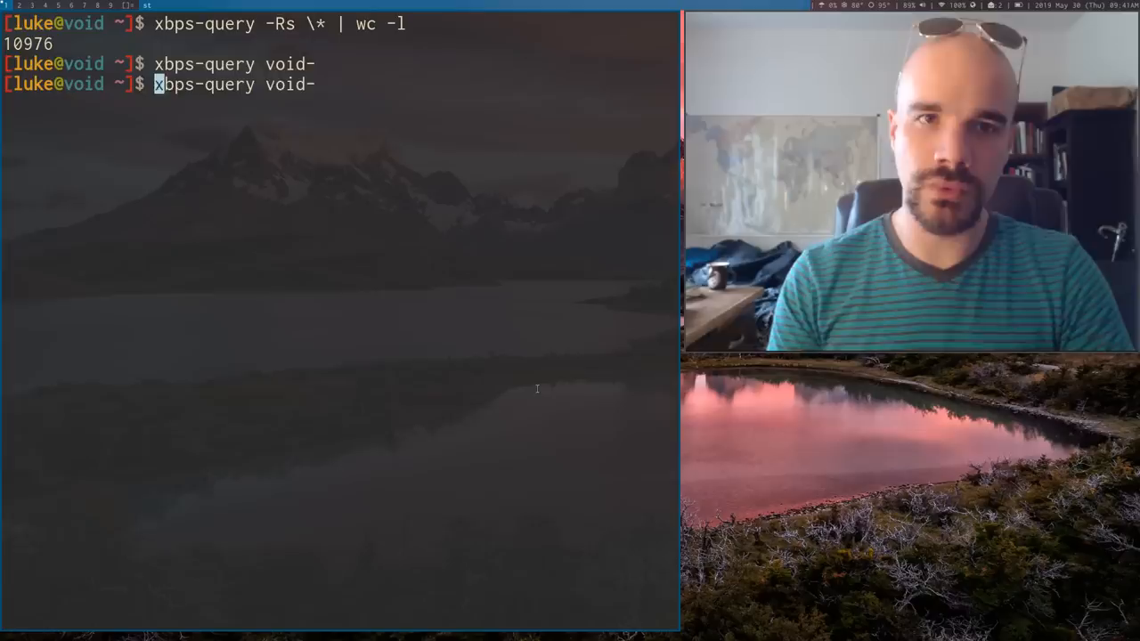
pyautogui.write('-R')
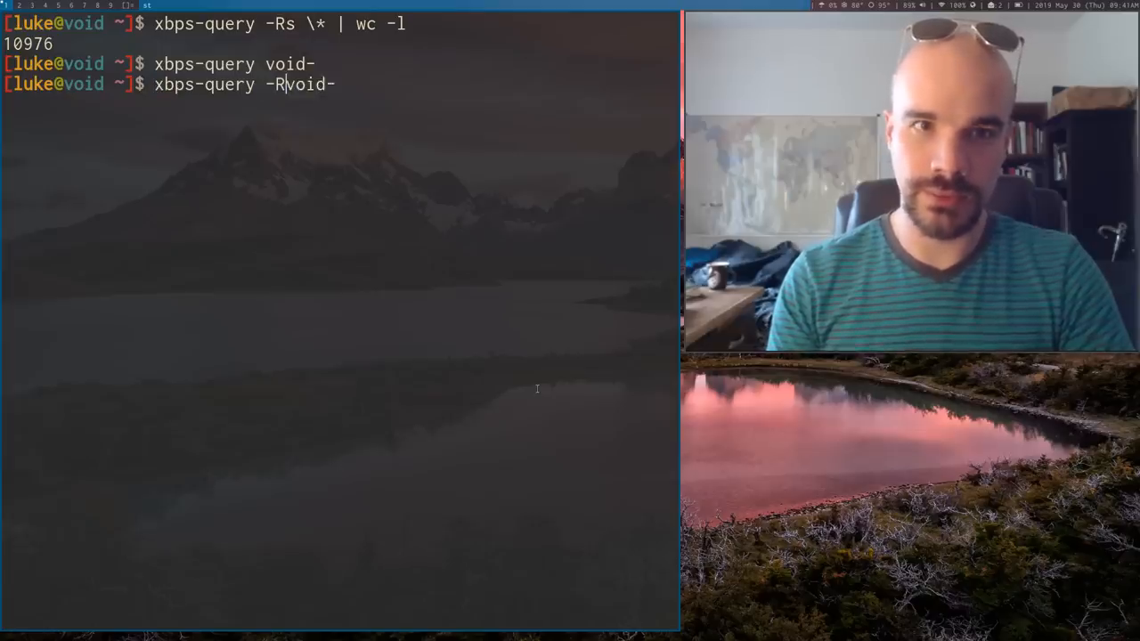
pyautogui.write('s ')
pyautogui.press('Return')
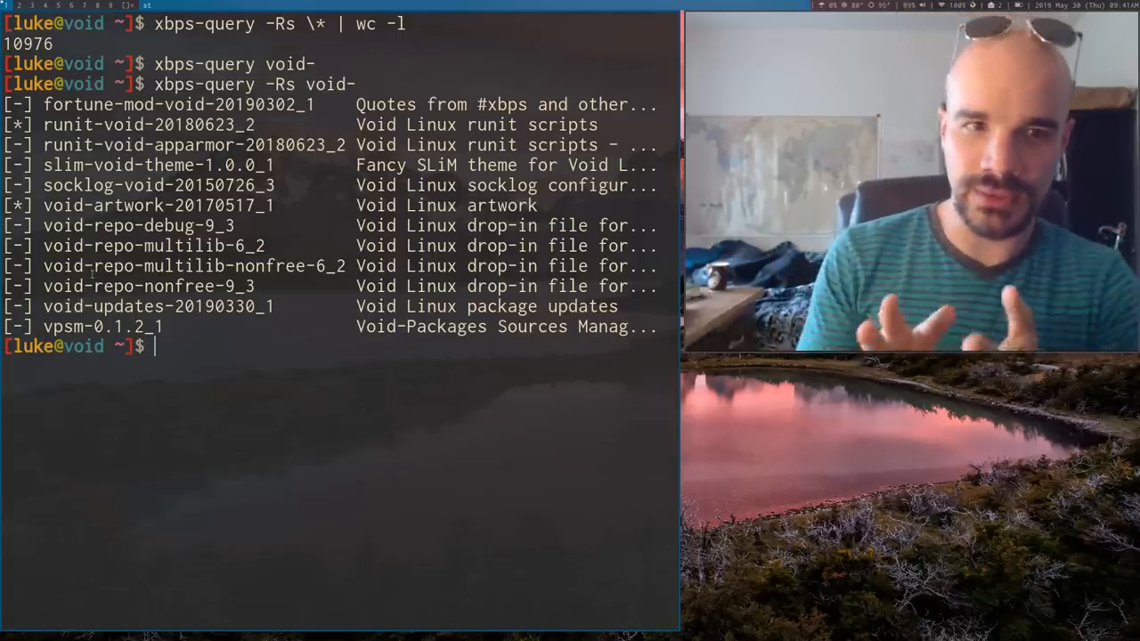
pyautogui.write('xbps-query -Rs void-re')
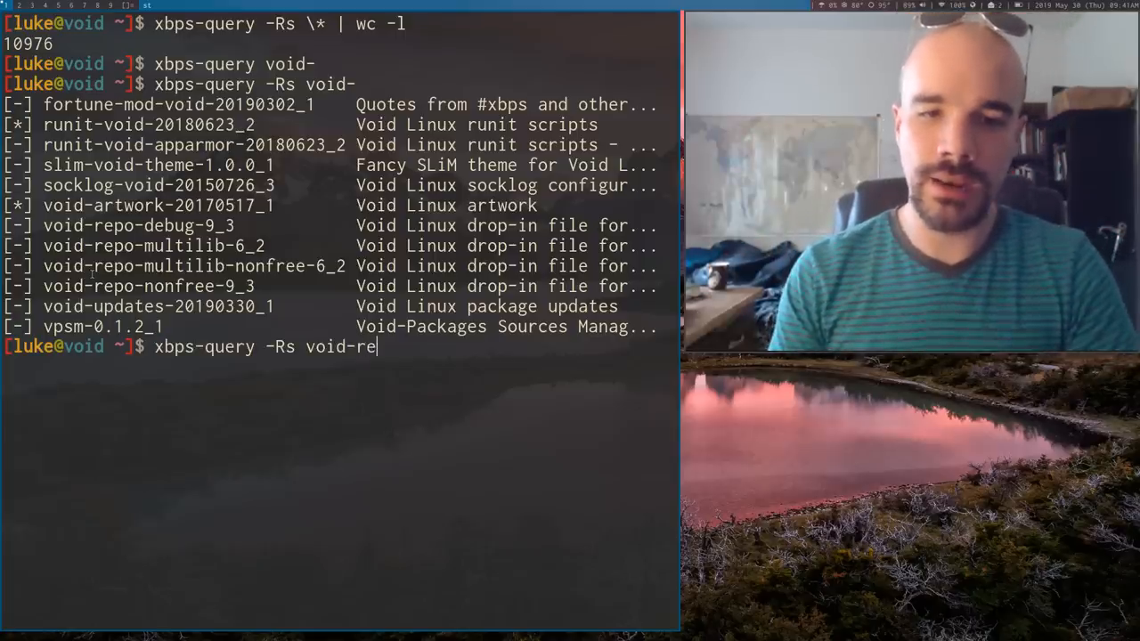
pyautogui.press('Return')
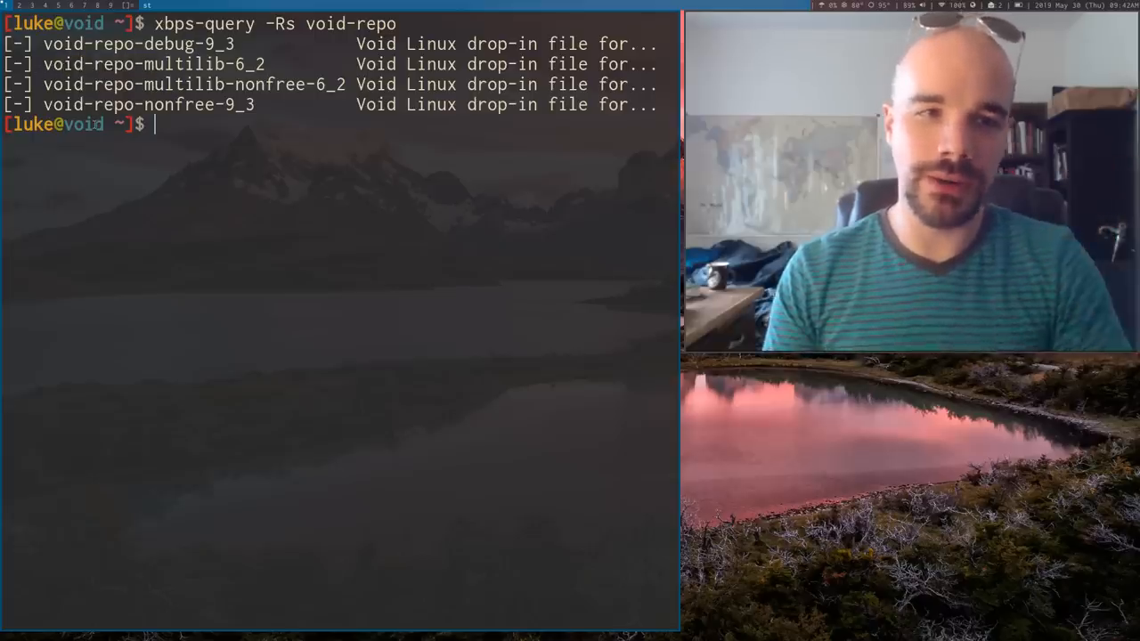
# Step: Start 'sudo xbps-install void-repo-nonfree', review the one-package prompt, and answer n to abort
pyautogui.write('s')
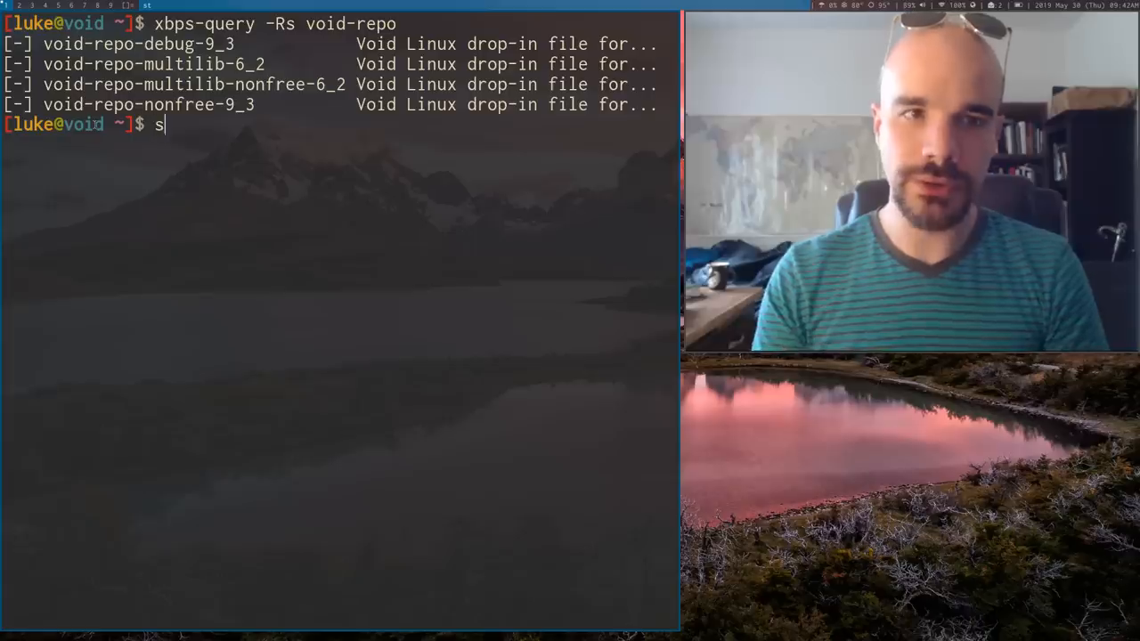
pyautogui.write('udo xbps-insta')
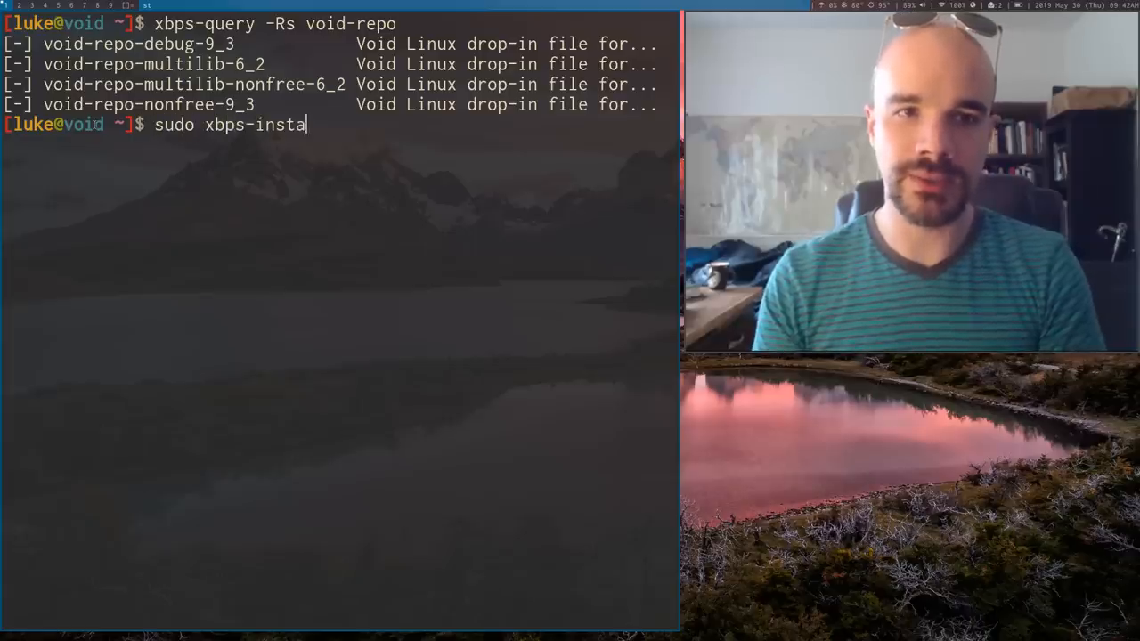
pyautogui.write('ll void-remo')
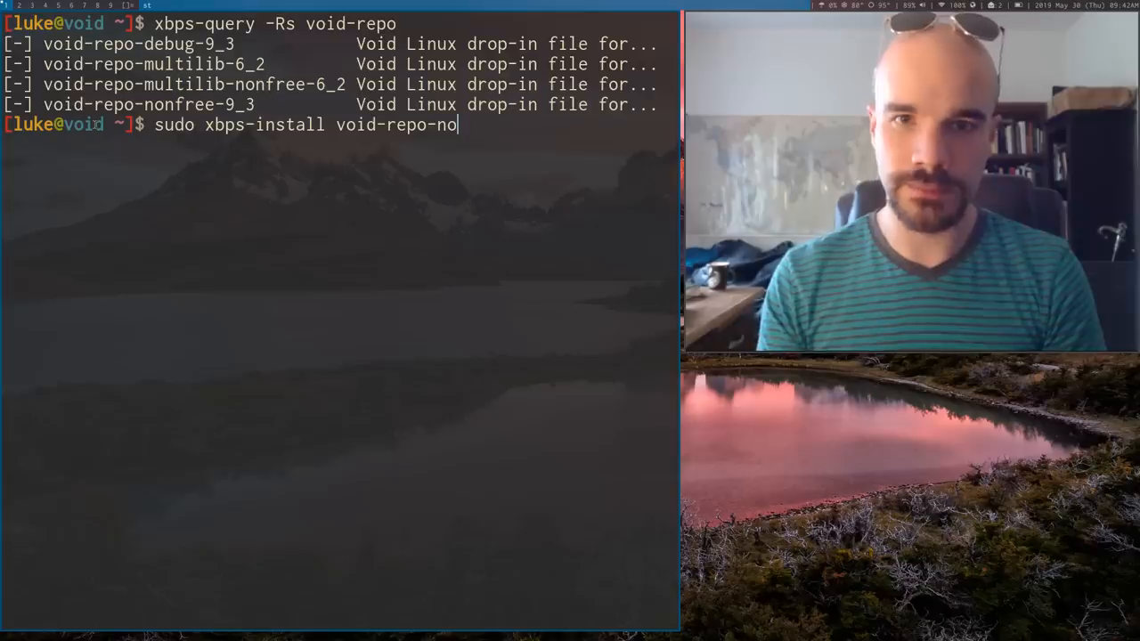
pyautogui.press('Return')
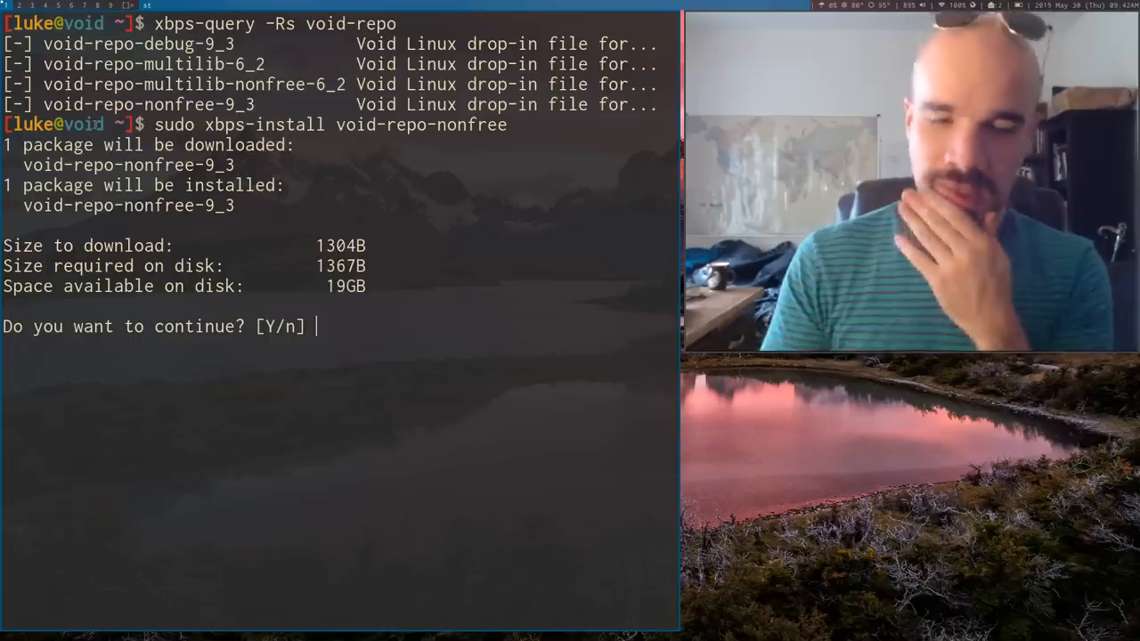
pyautogui.write('n')
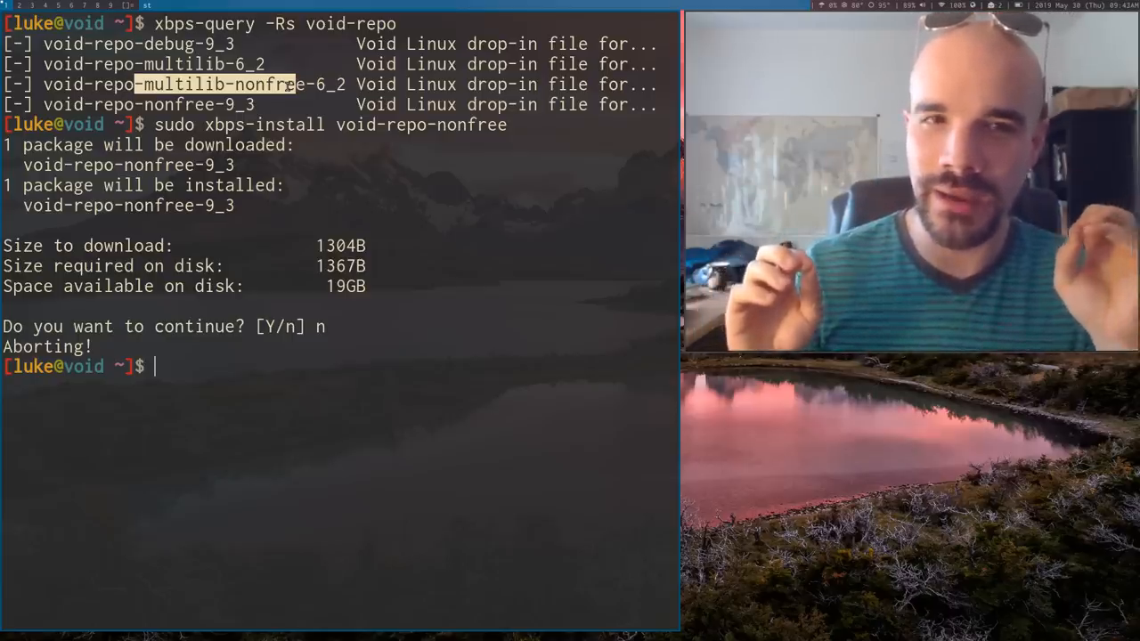
# Step: Enter 'xbps-src' at the shell and clear the screen to an empty prompt
pyautogui.write('x')
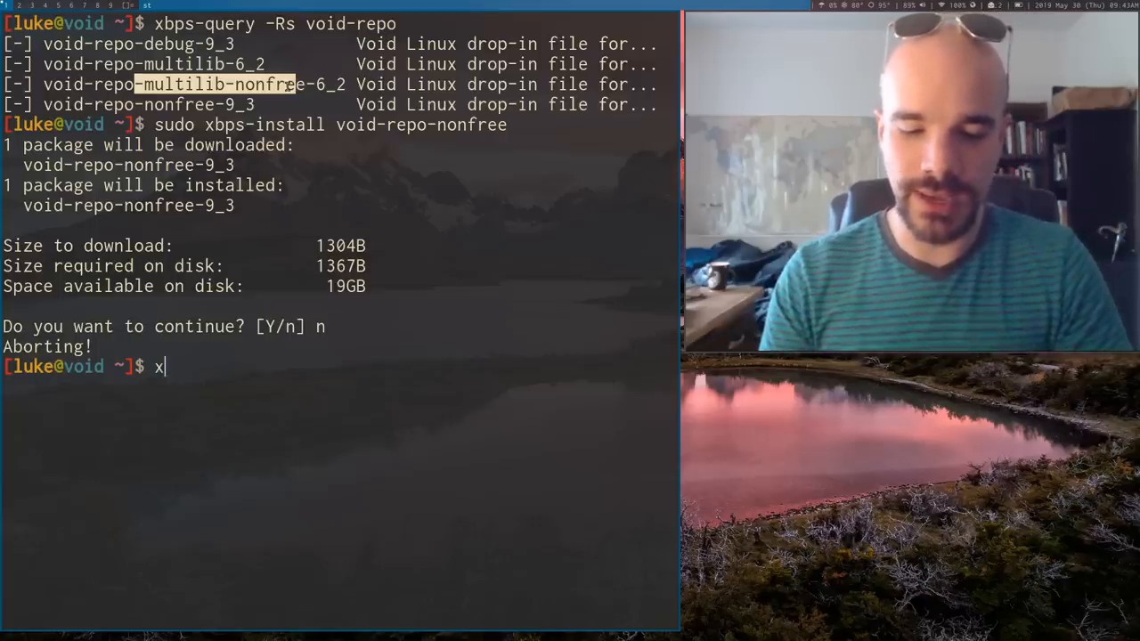
pyautogui.write('bps-src')
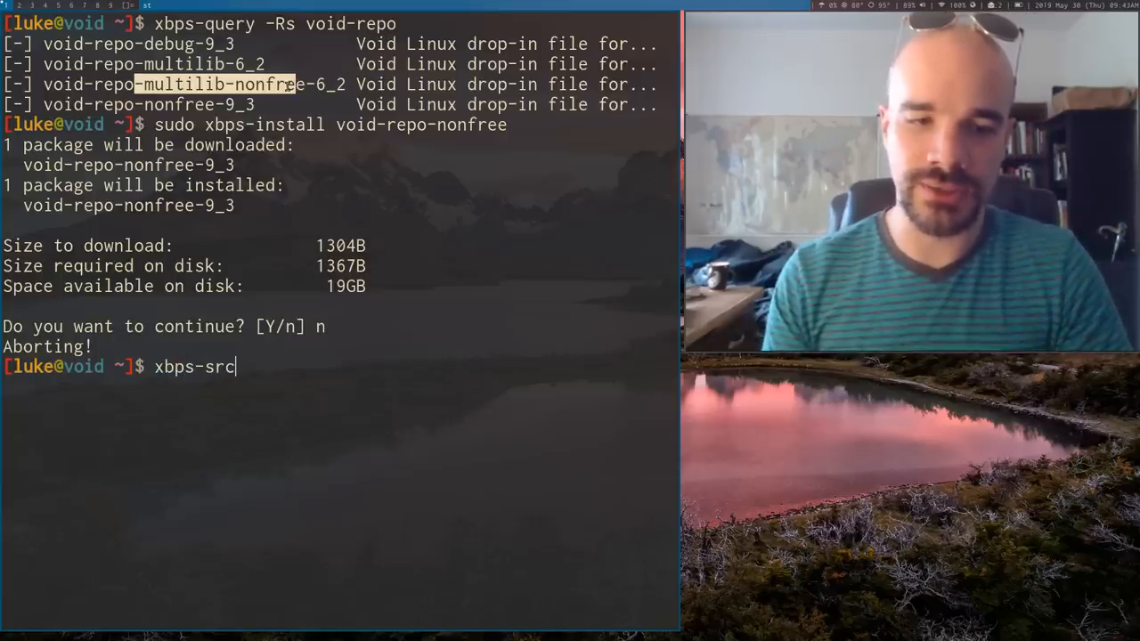
pyautogui.press('Return')
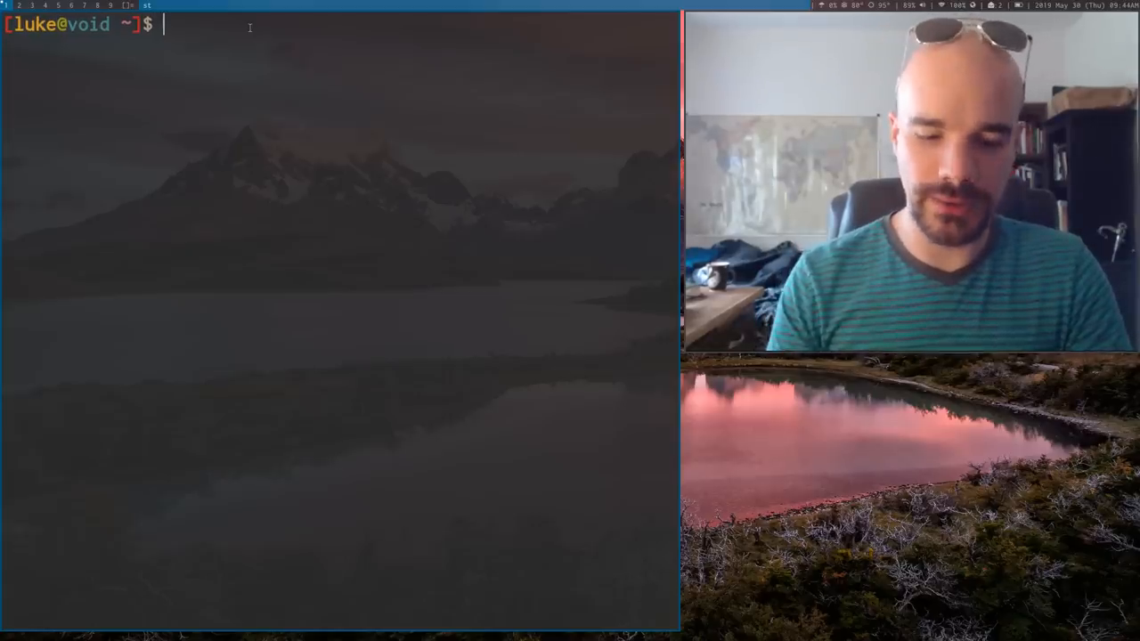
# Step: Run 'sudo xbps-remove -o' to remove orphaned packages from the system
pyautogui.write('sudo xbps-rem')
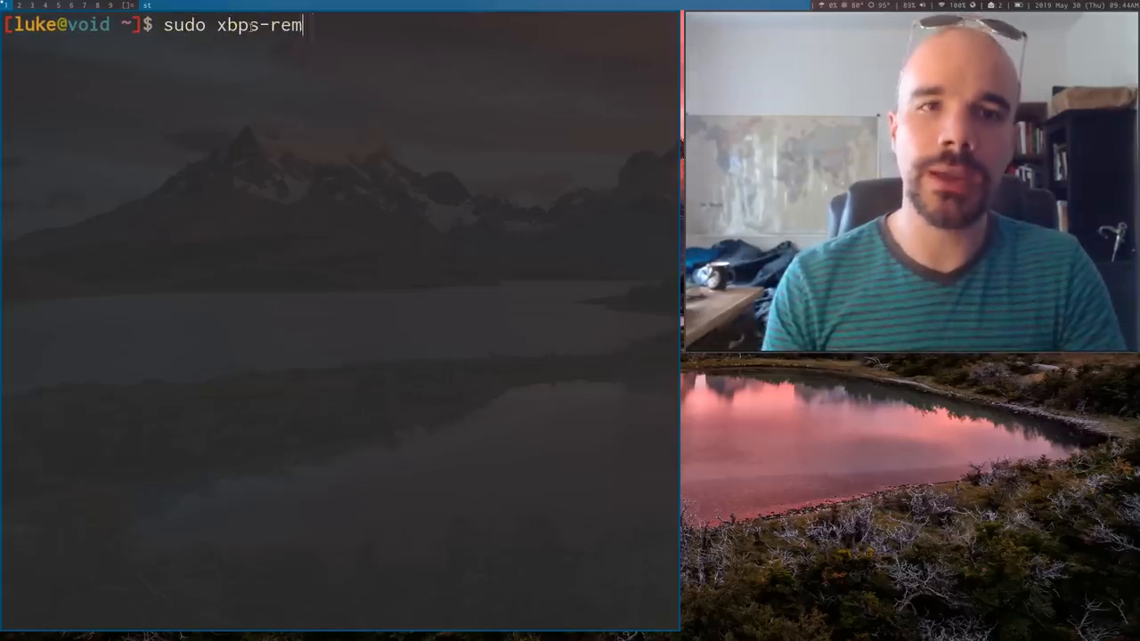
pyautogui.write('ove')
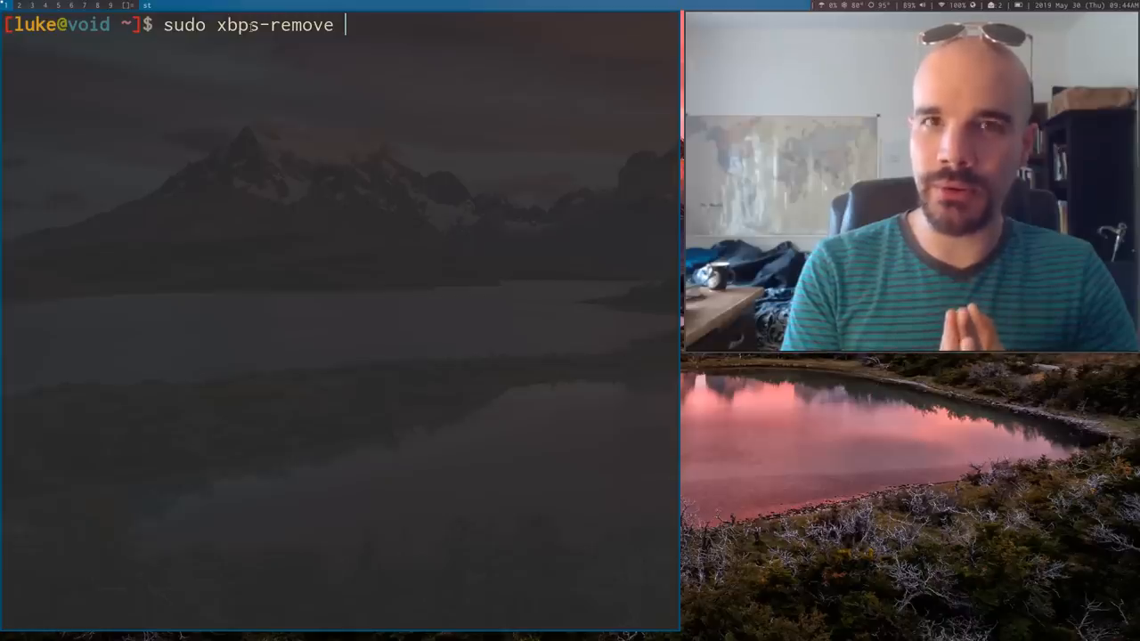
pyautogui.write('-R gvim')
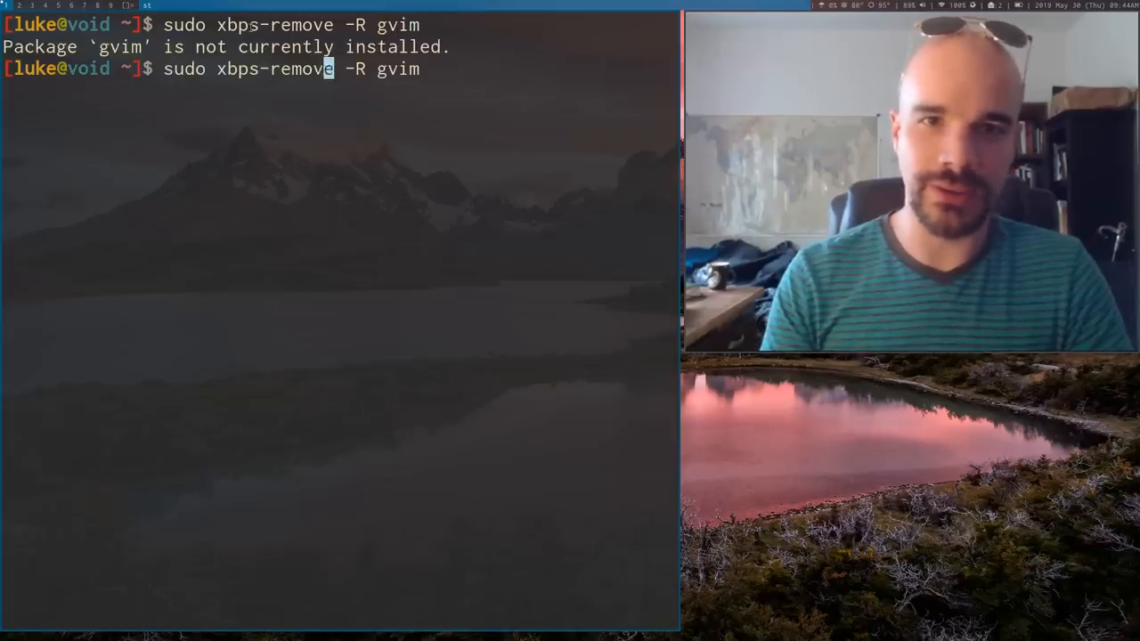
pyautogui.write('-o')
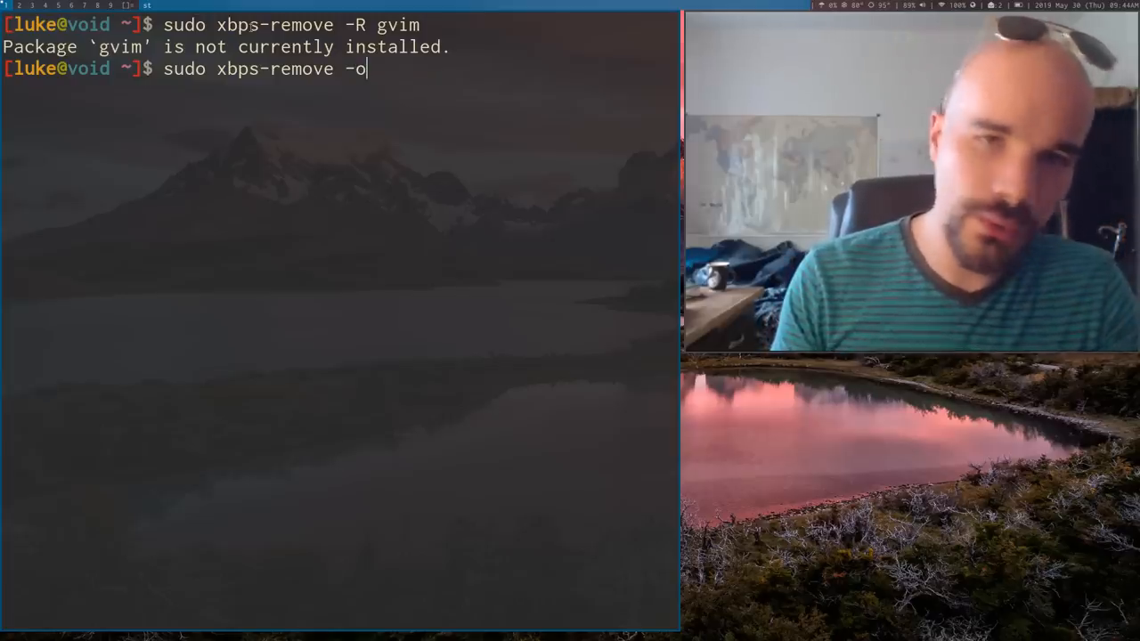
pyautogui.press('Return')
pyautogui.write('sudo xbps-install')
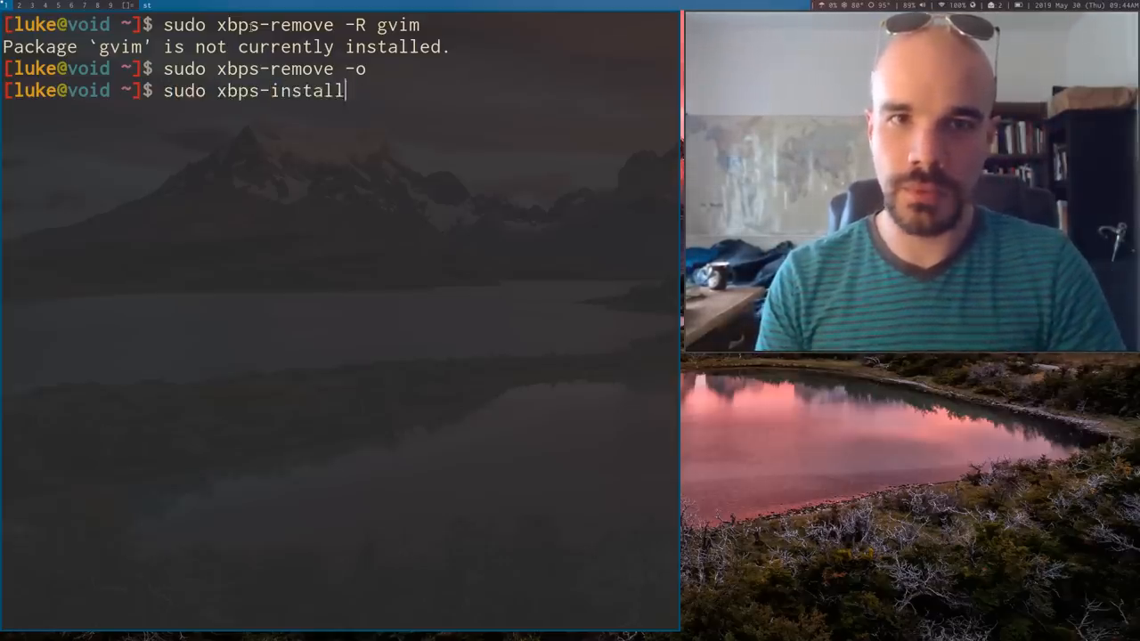
# Step: Run 'sudo xbps-remove -R gvim' and confirm, removing vim-common and xxd to free 28MB
pyautogui.write('gvim')
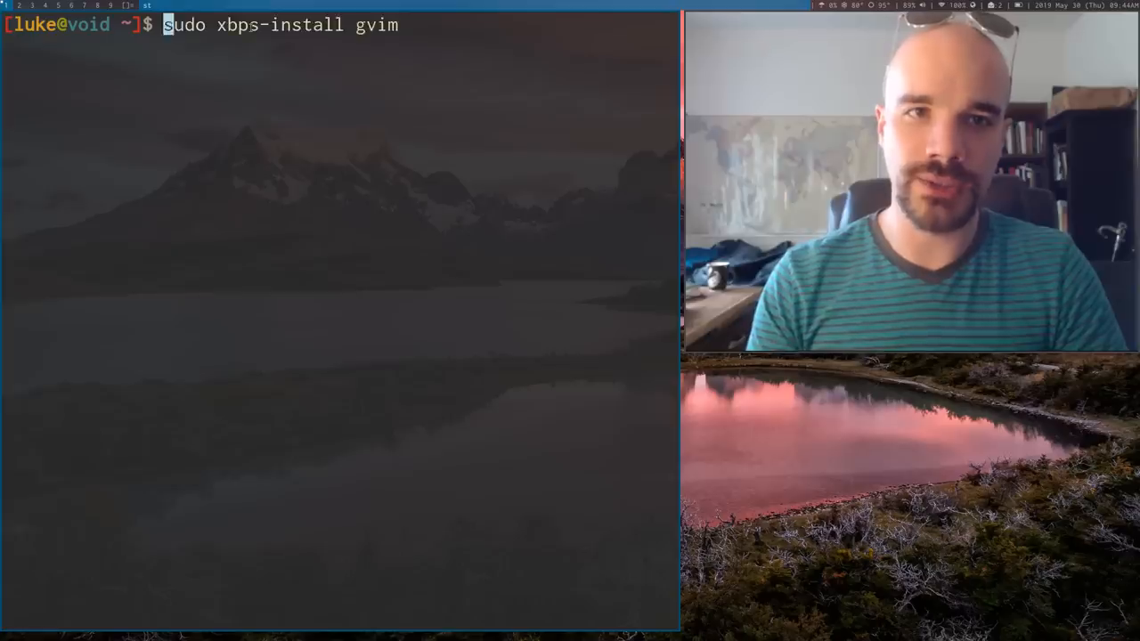
pyautogui.write('xbps-remove -R gvim')
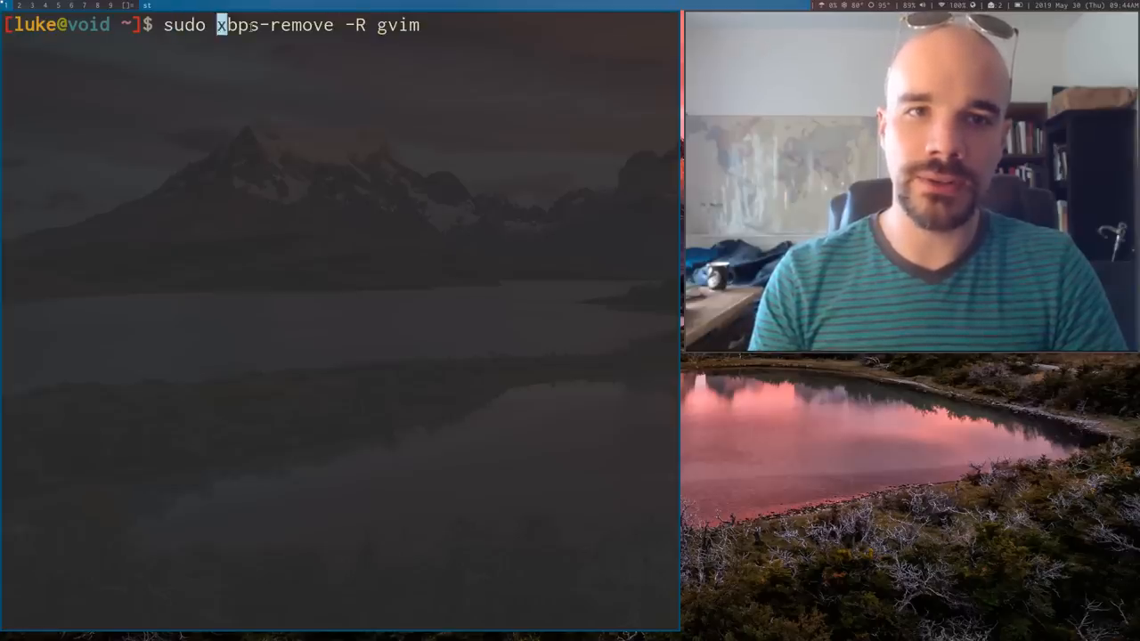
pyautogui.press('Return')
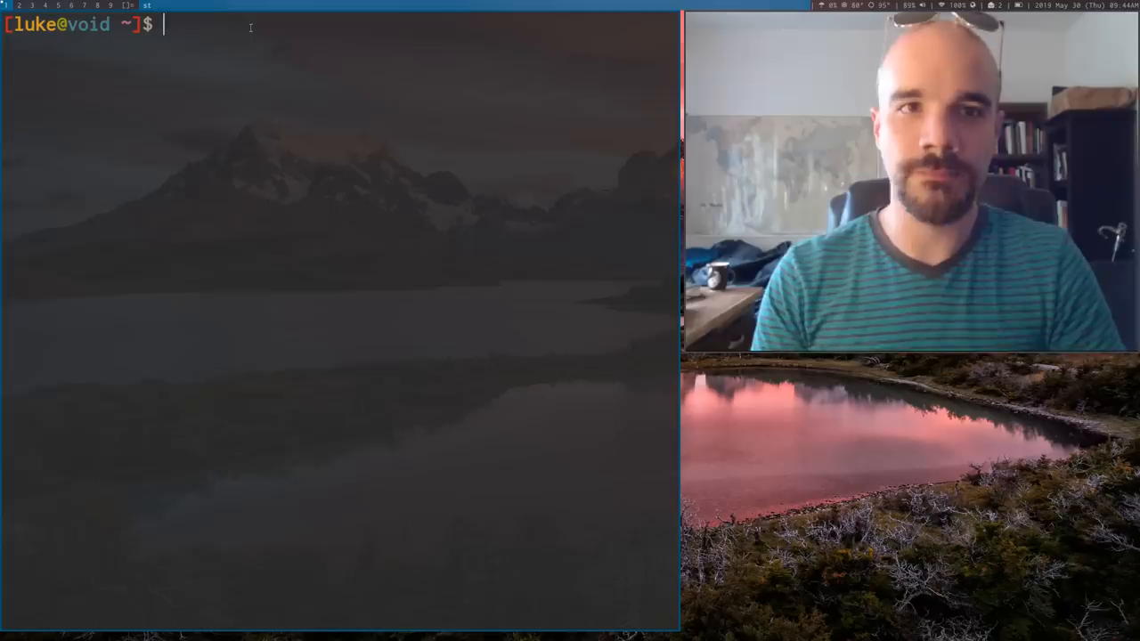
pyautogui.write('sudo xbps-remove')
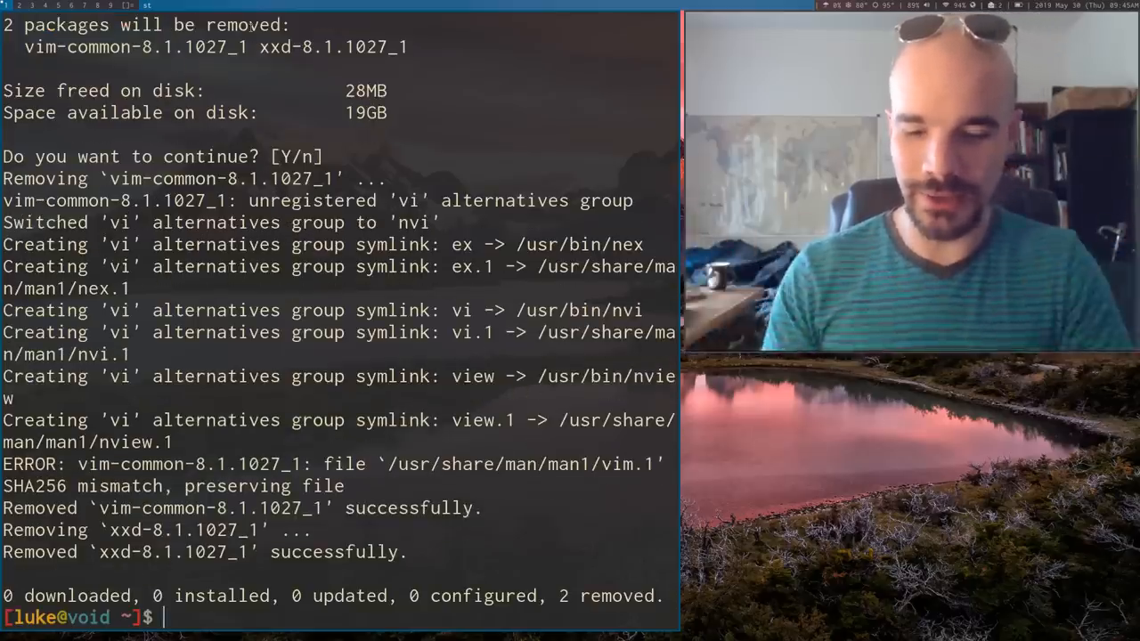
pyautogui.write('sudo xbps-remove -o')
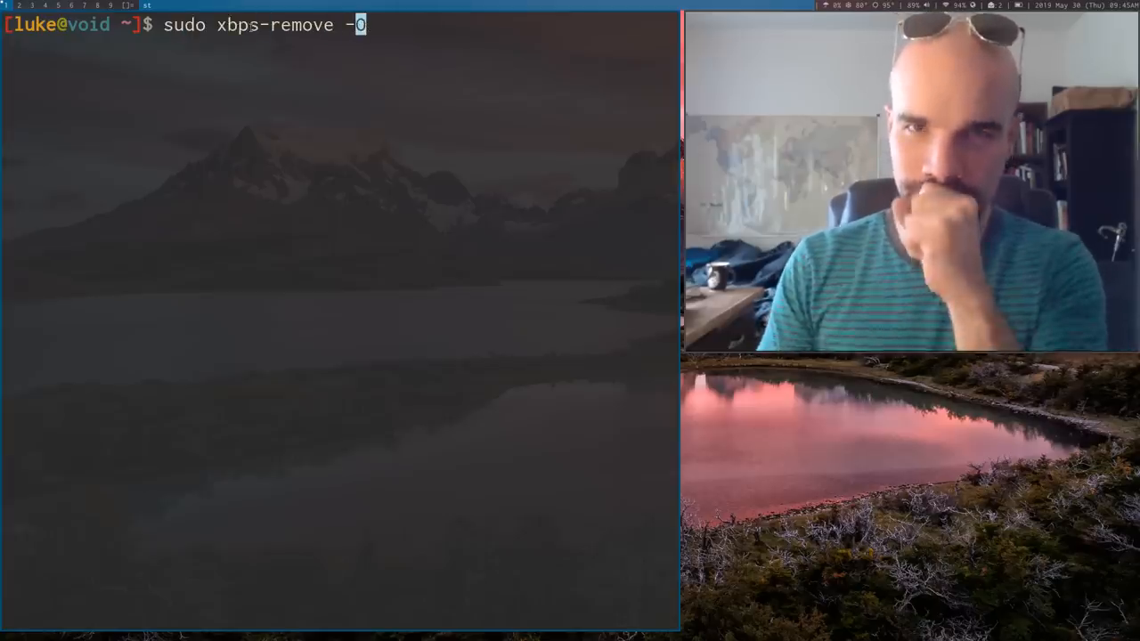
# Step: Run 'sudo xbps-remove -O' to clean the cached package files, returning to an empty prompt
pyautogui.press('Return')
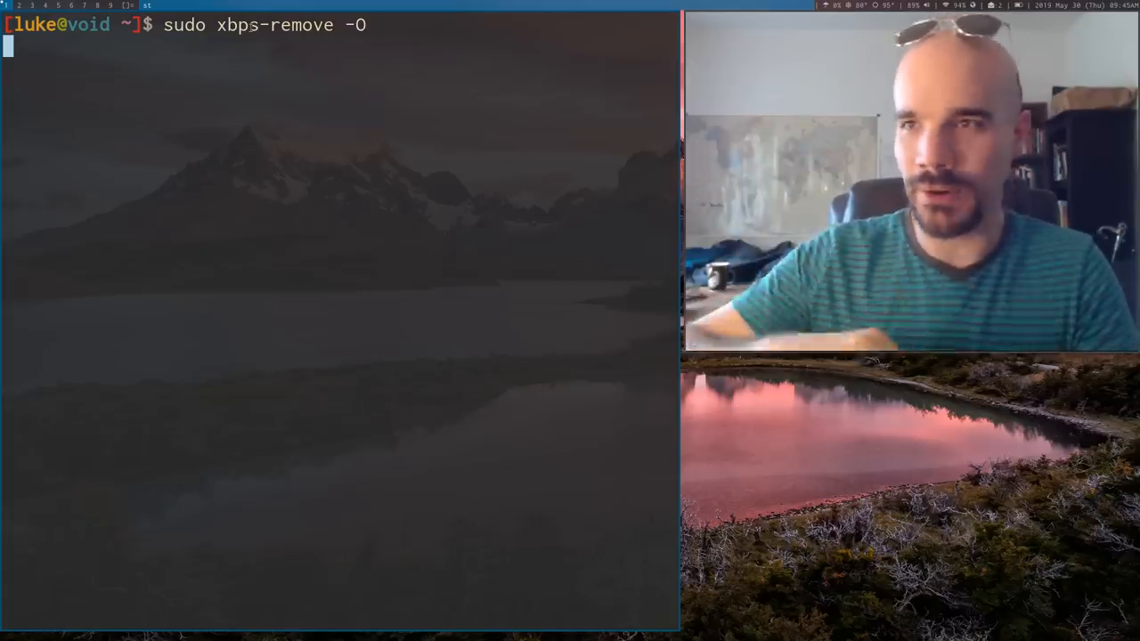
pyautogui.press('Return')
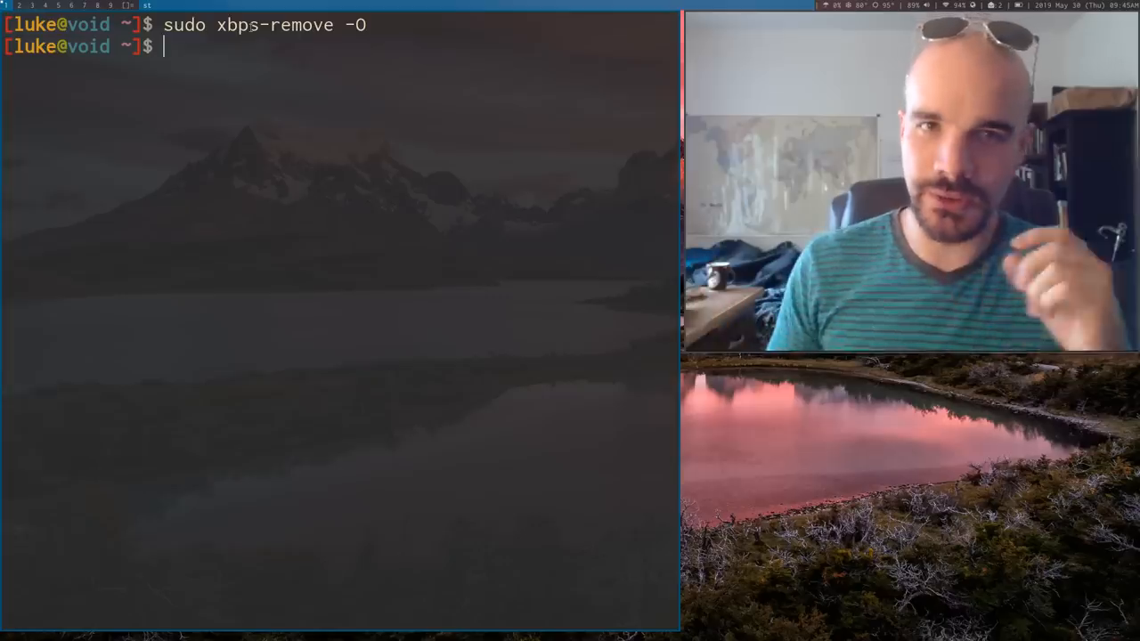